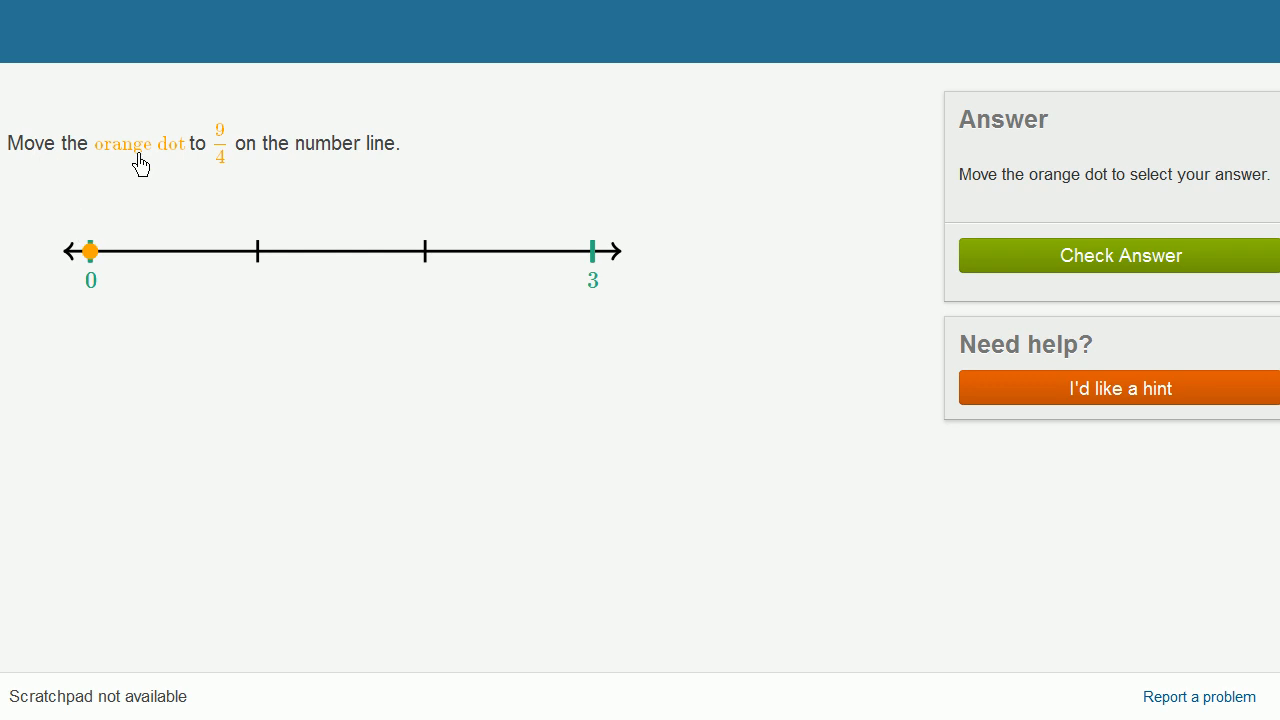
mouse_move(225, 175)
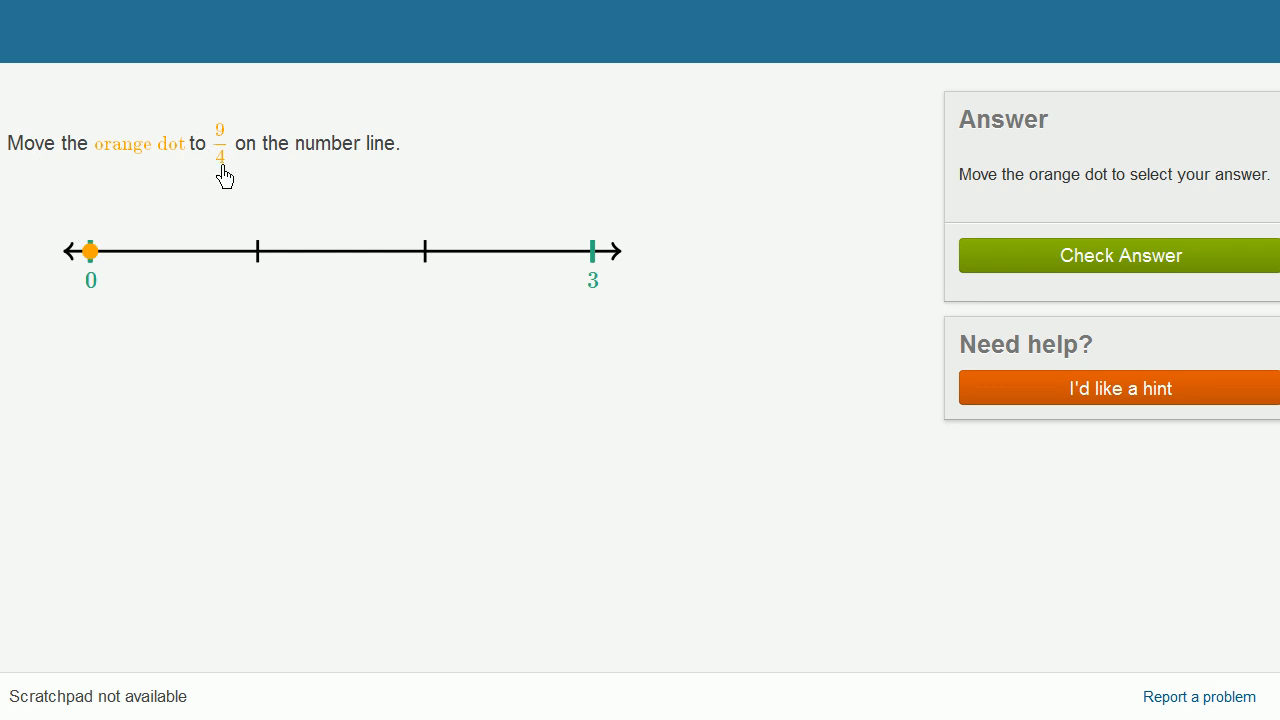
mouse_move(227, 276)
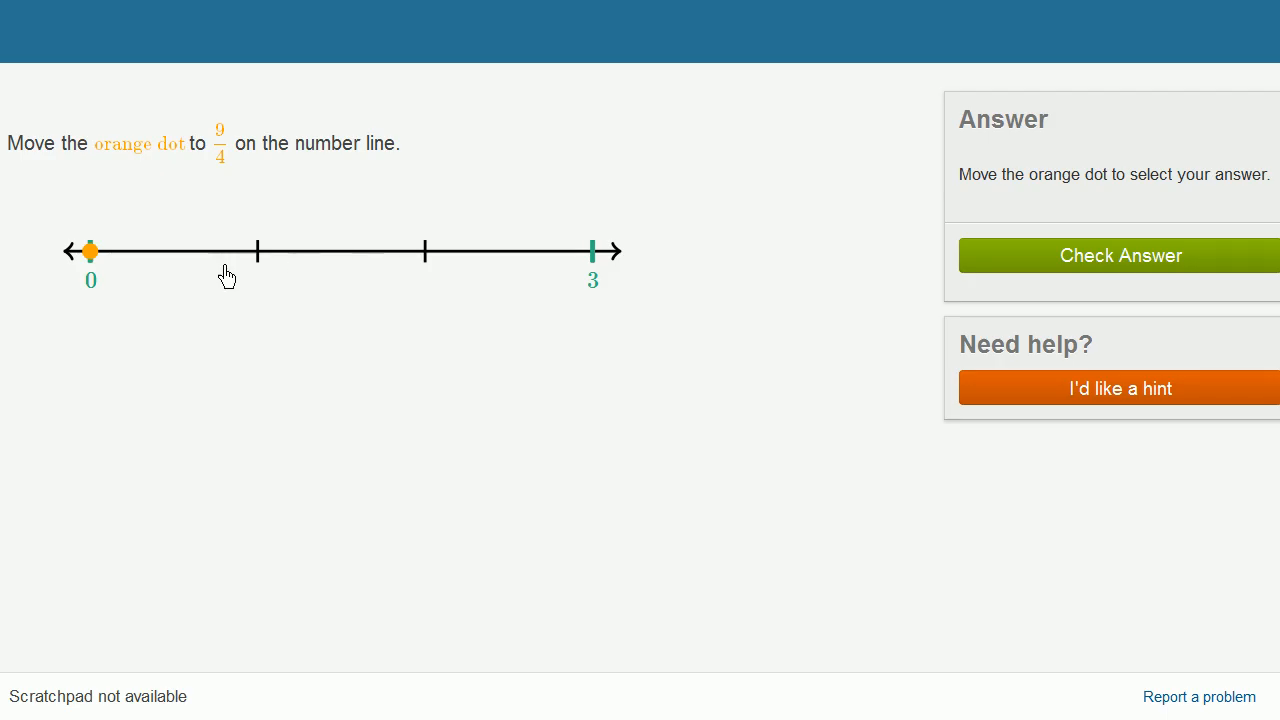
mouse_move(379, 326)
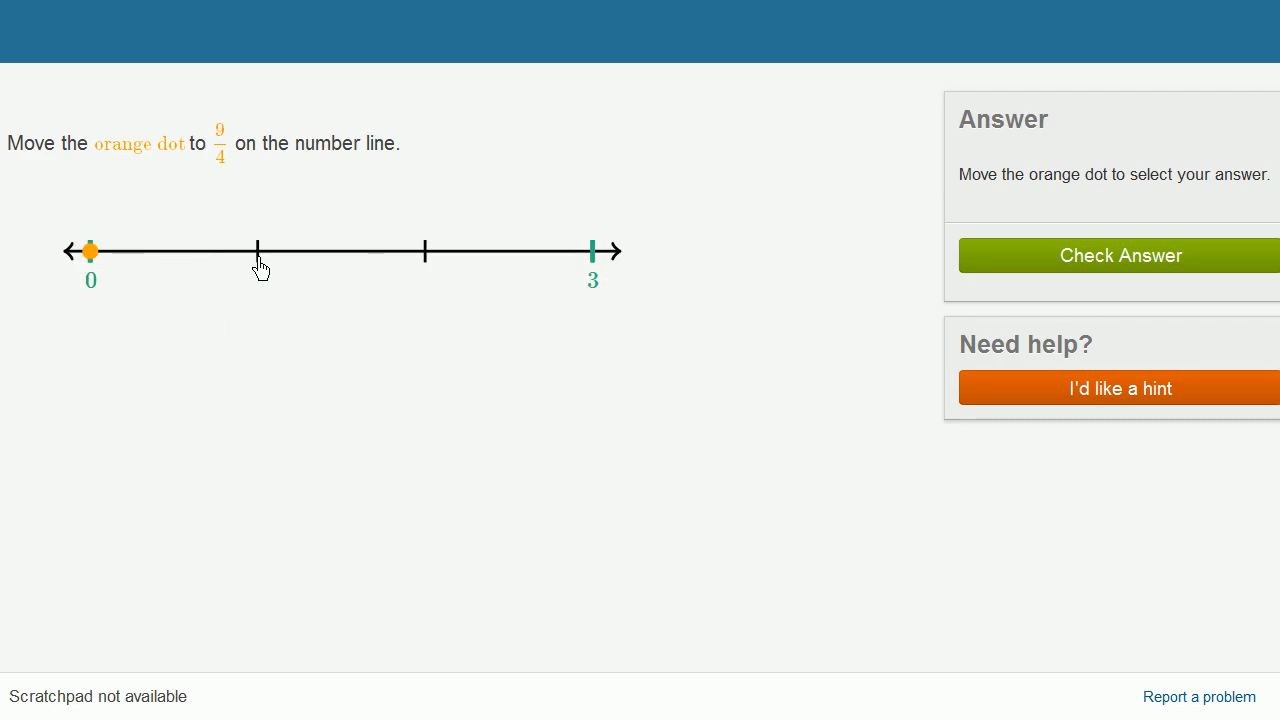
mouse_move(179, 200)
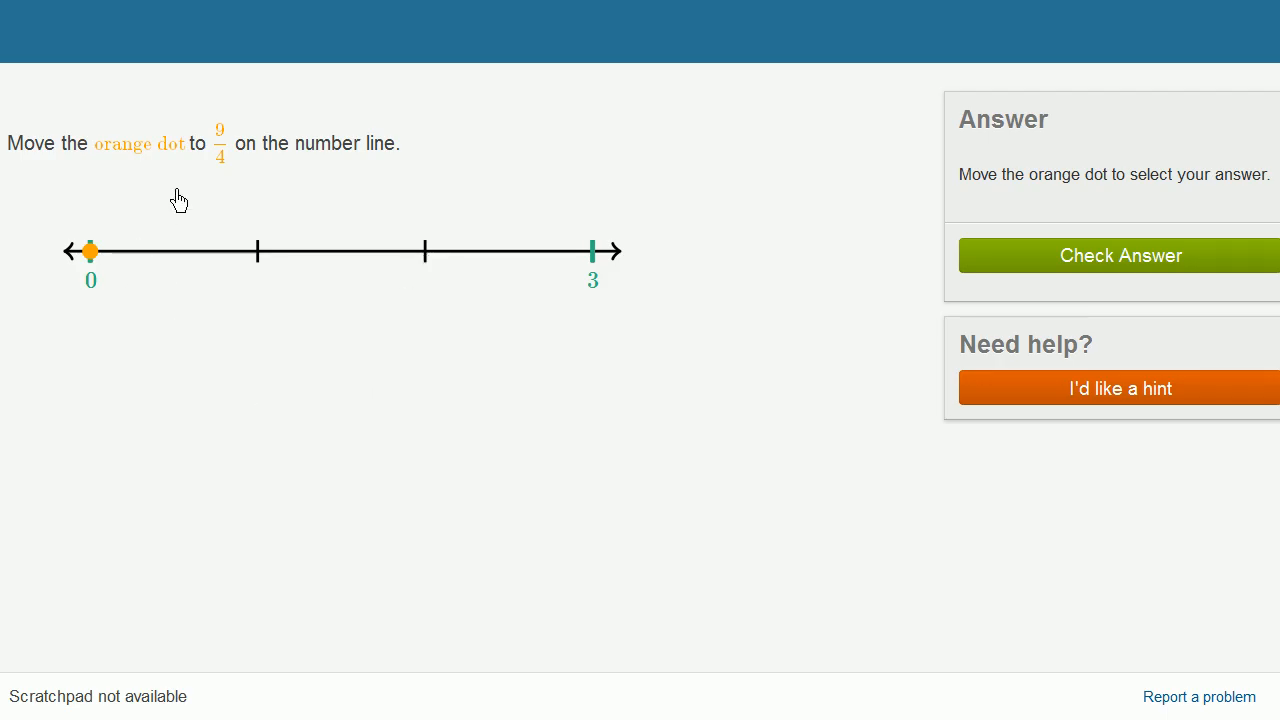
mouse_move(230, 168)
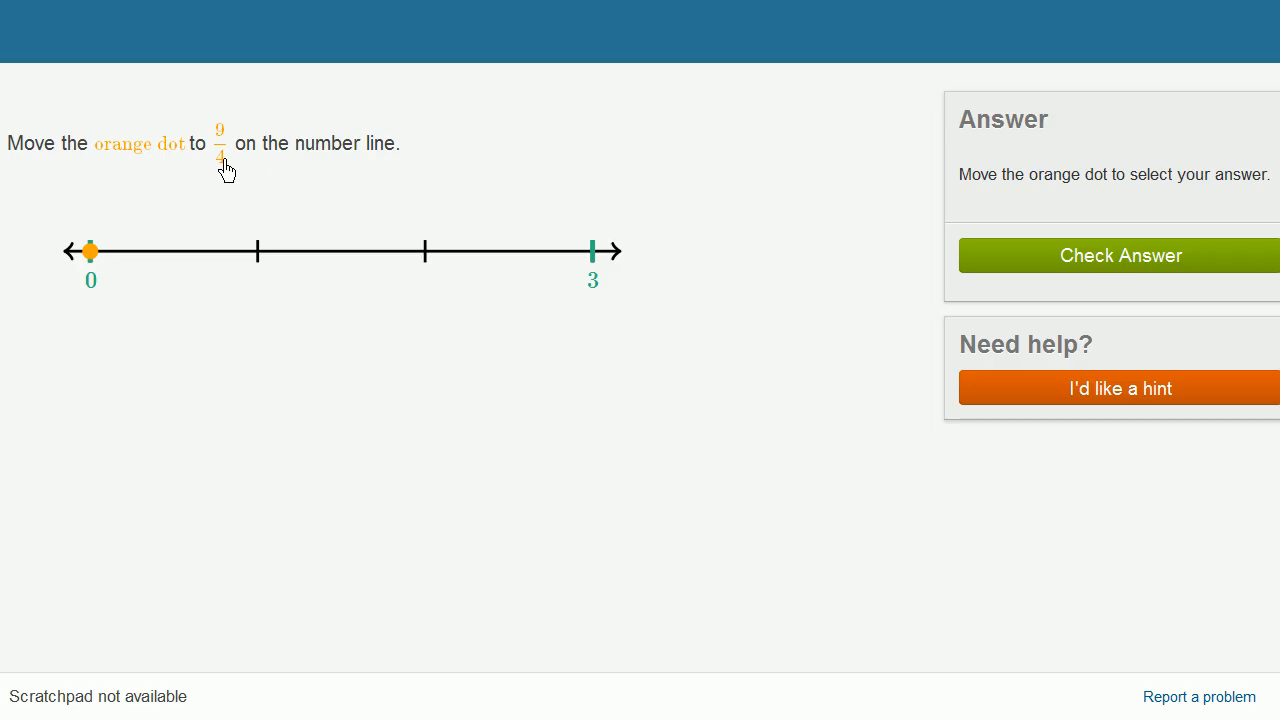
mouse_move(219, 147)
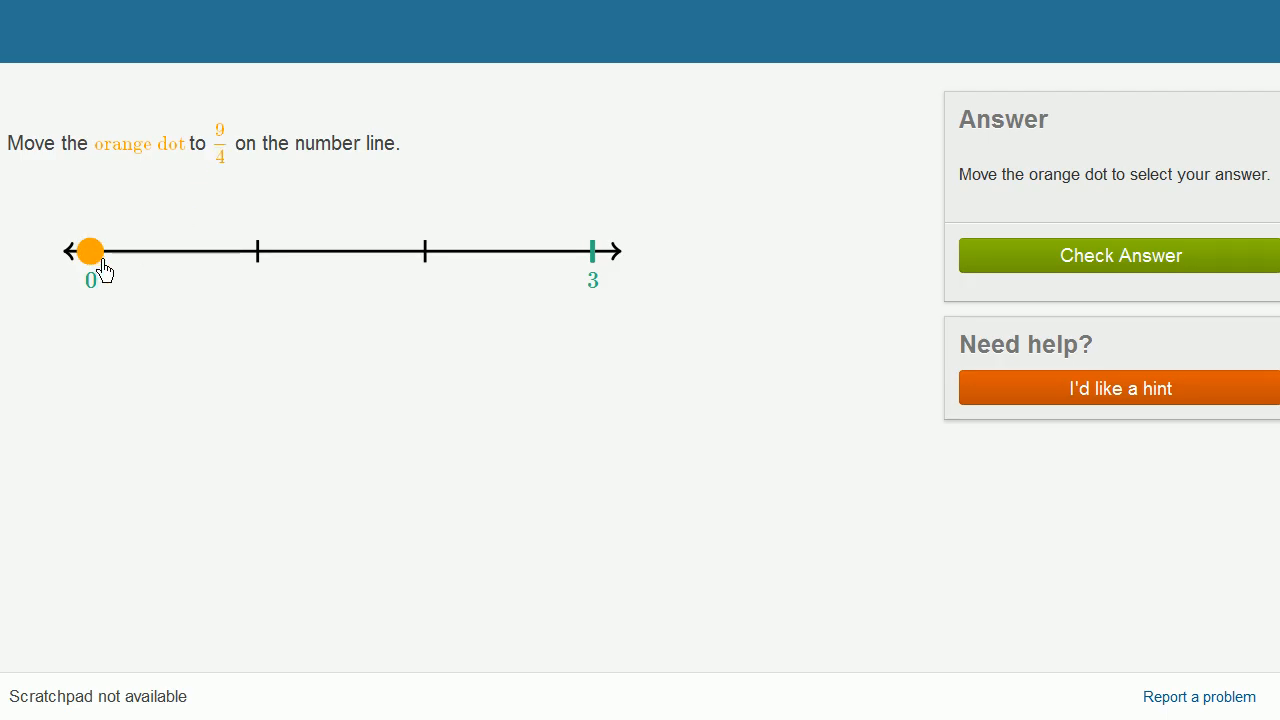
Try moving the orange dot through 1 and 2 to 9/4, then return it to 0
drag(90, 251, 257, 251)
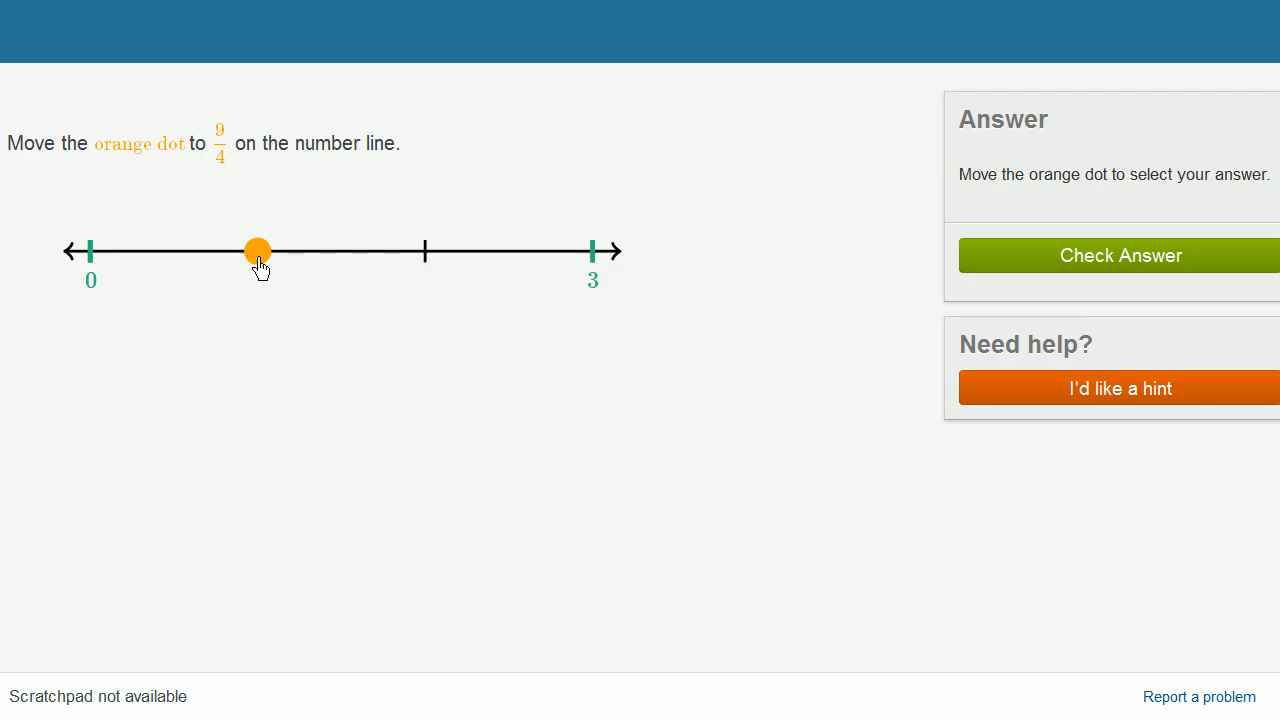
drag(257, 251, 424, 251)
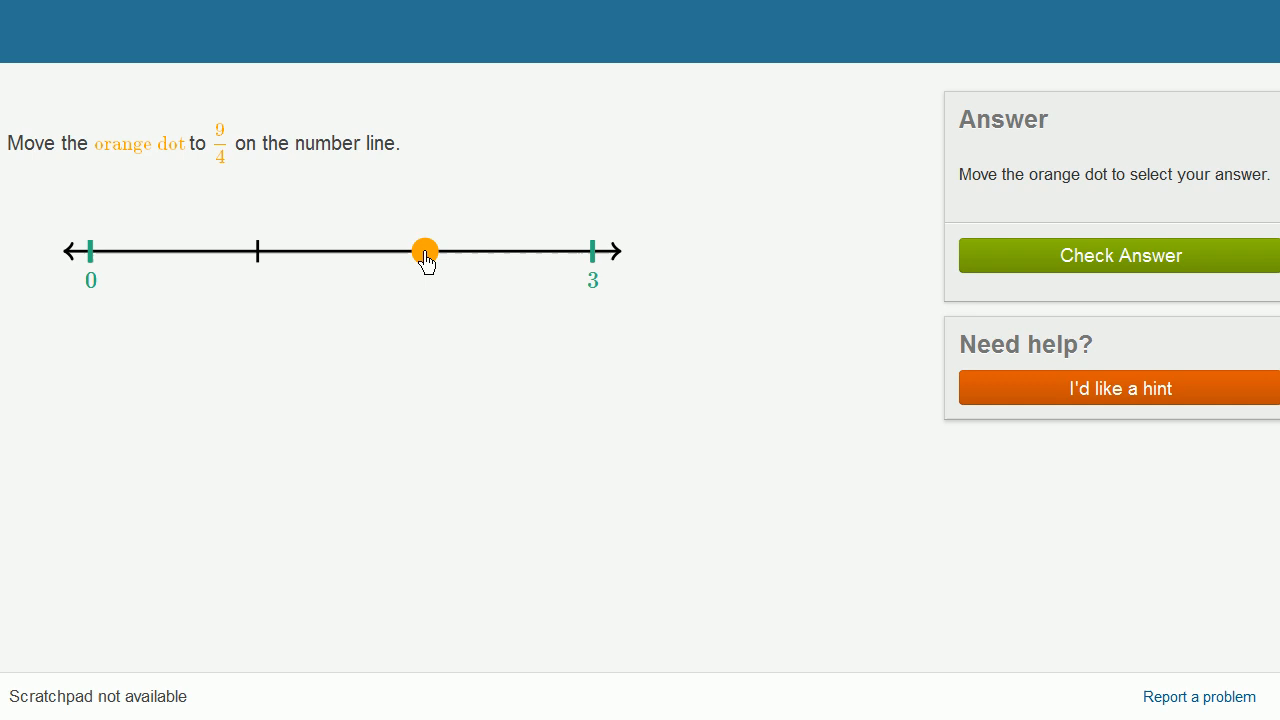
drag(424, 251, 466, 251)
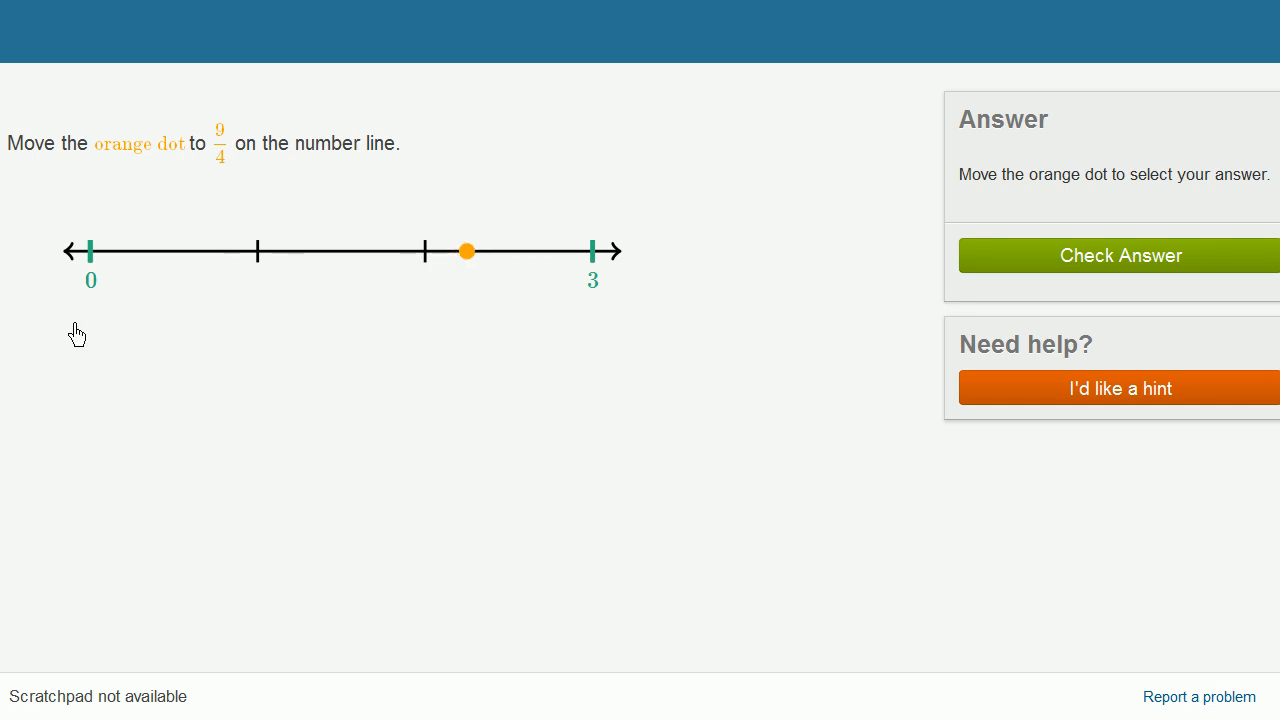
mouse_move(389, 275)
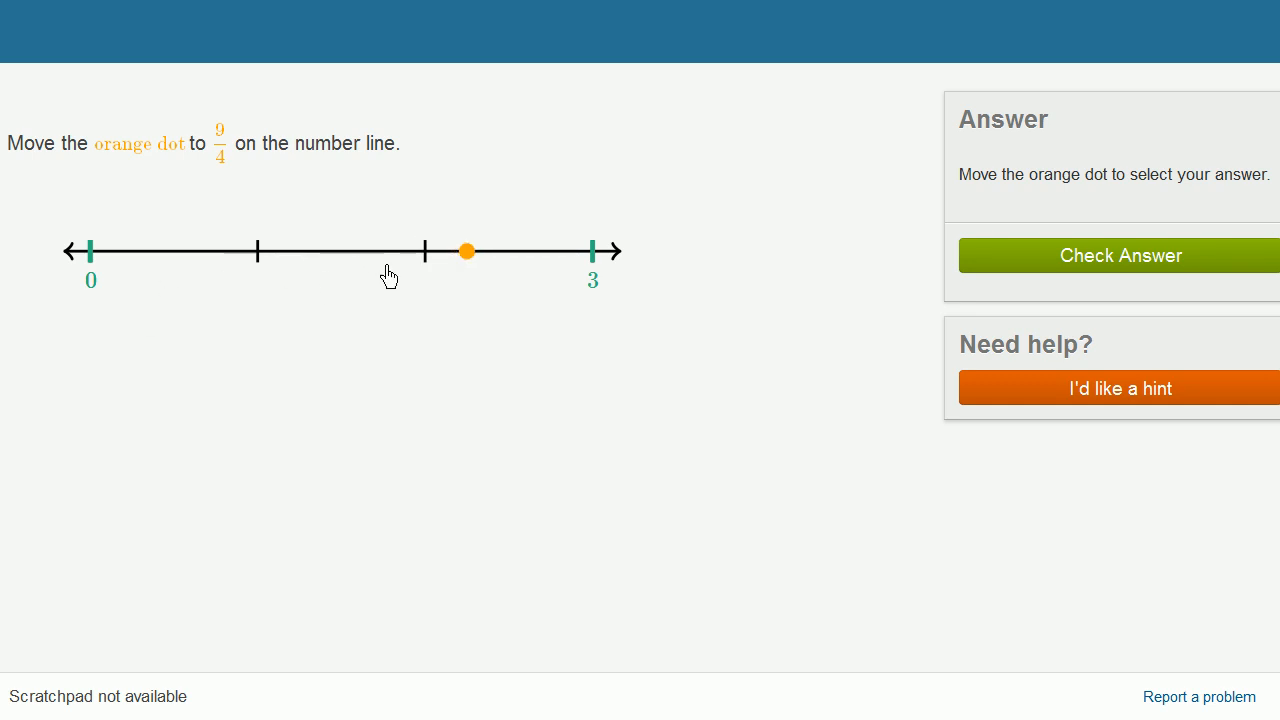
drag(466, 251, 90, 251)
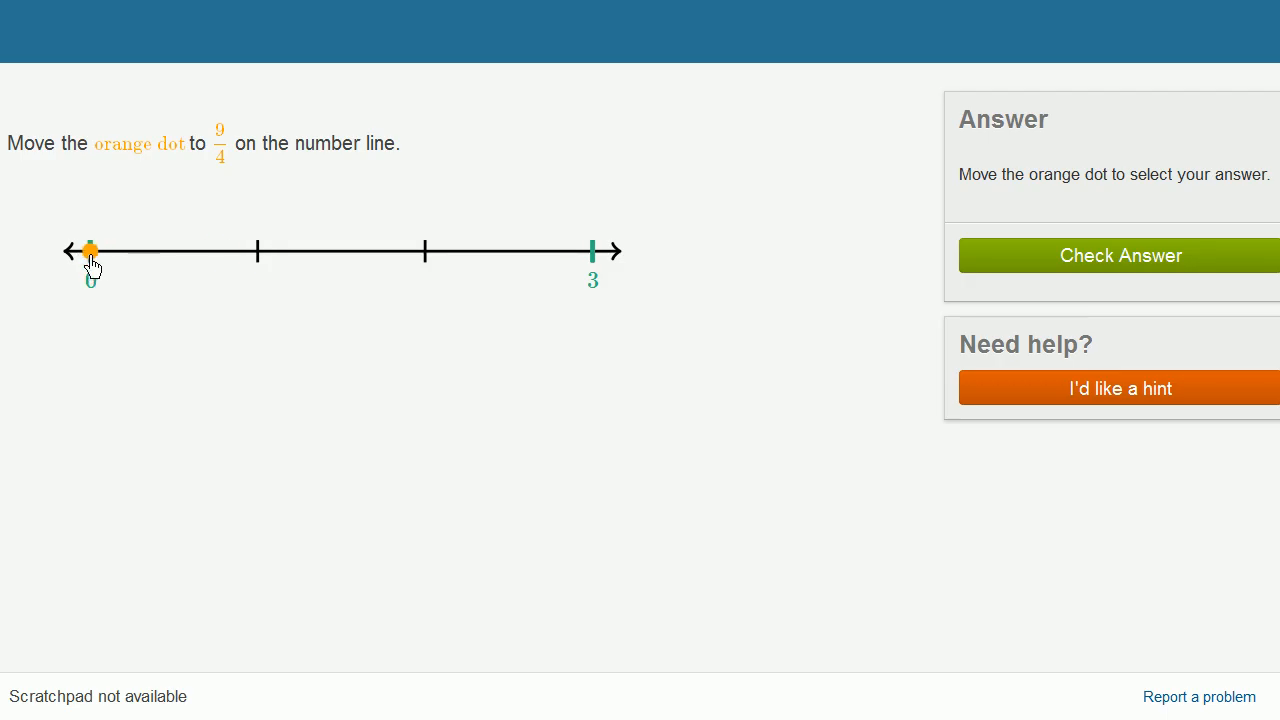
Step the dot in quarters from 1/4 up to 9/4 and submit the answer
drag(90, 251, 132, 251)
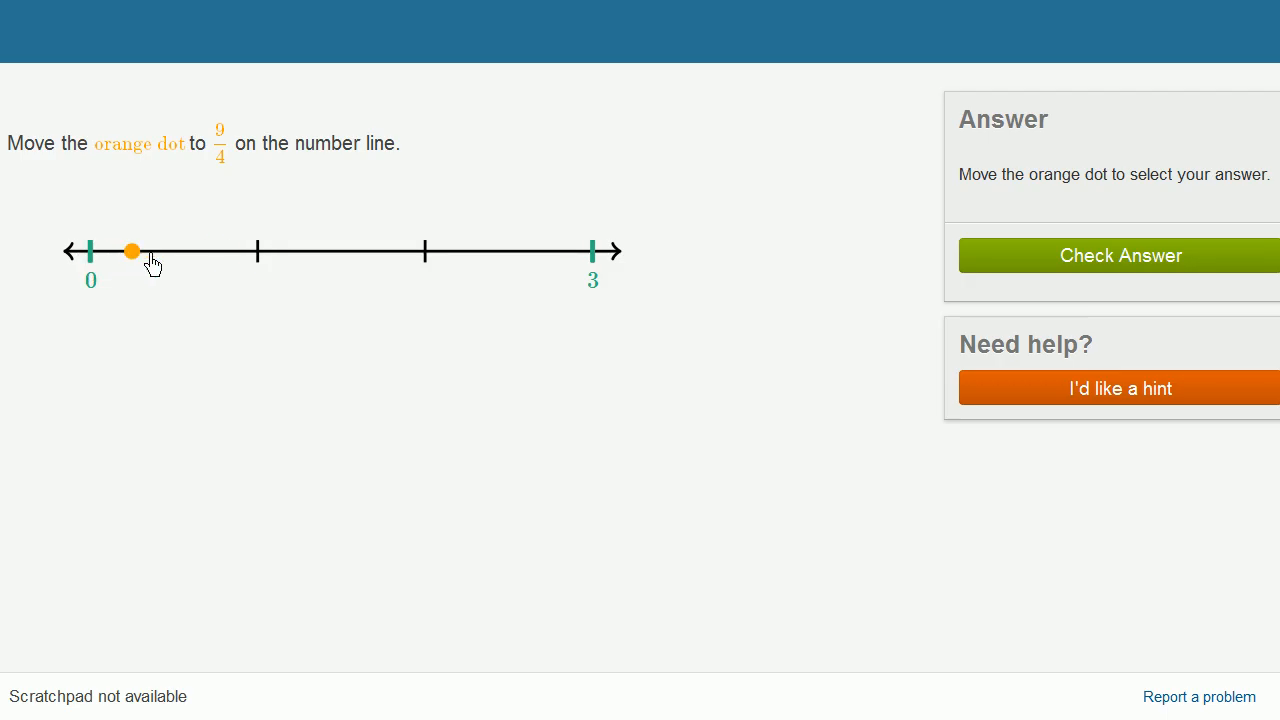
drag(132, 251, 216, 251)
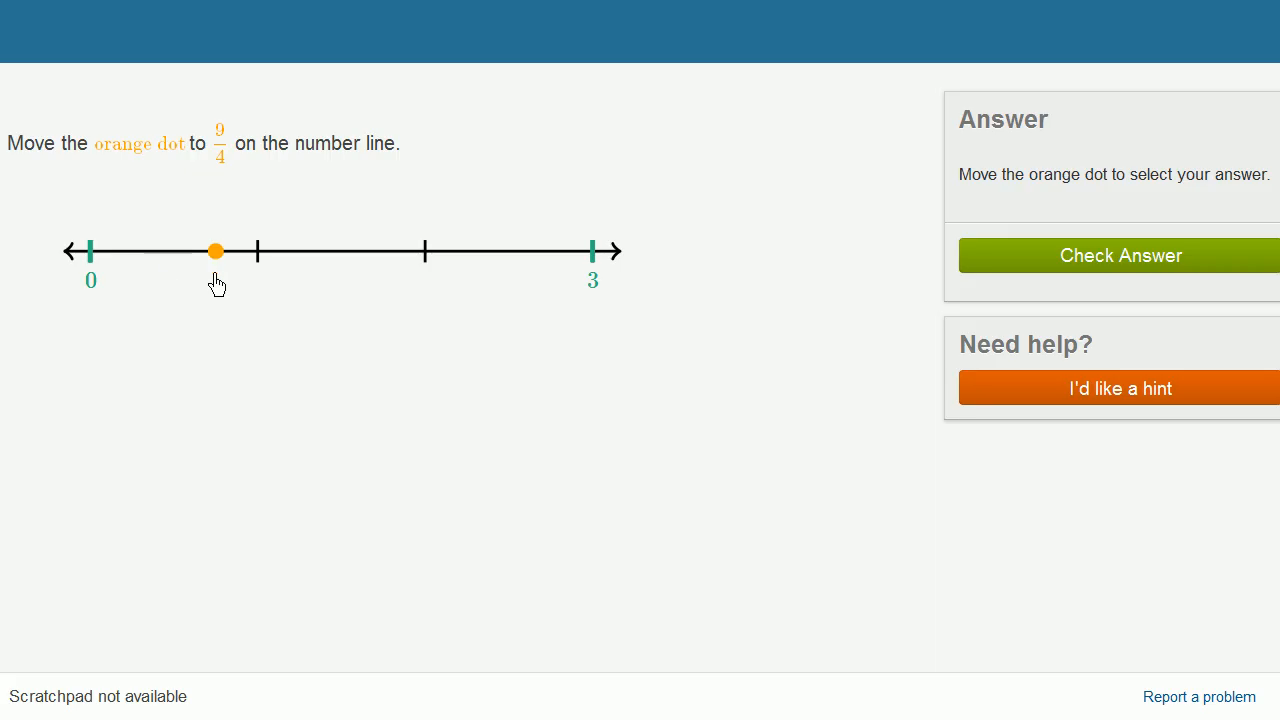
drag(215, 251, 257, 251)
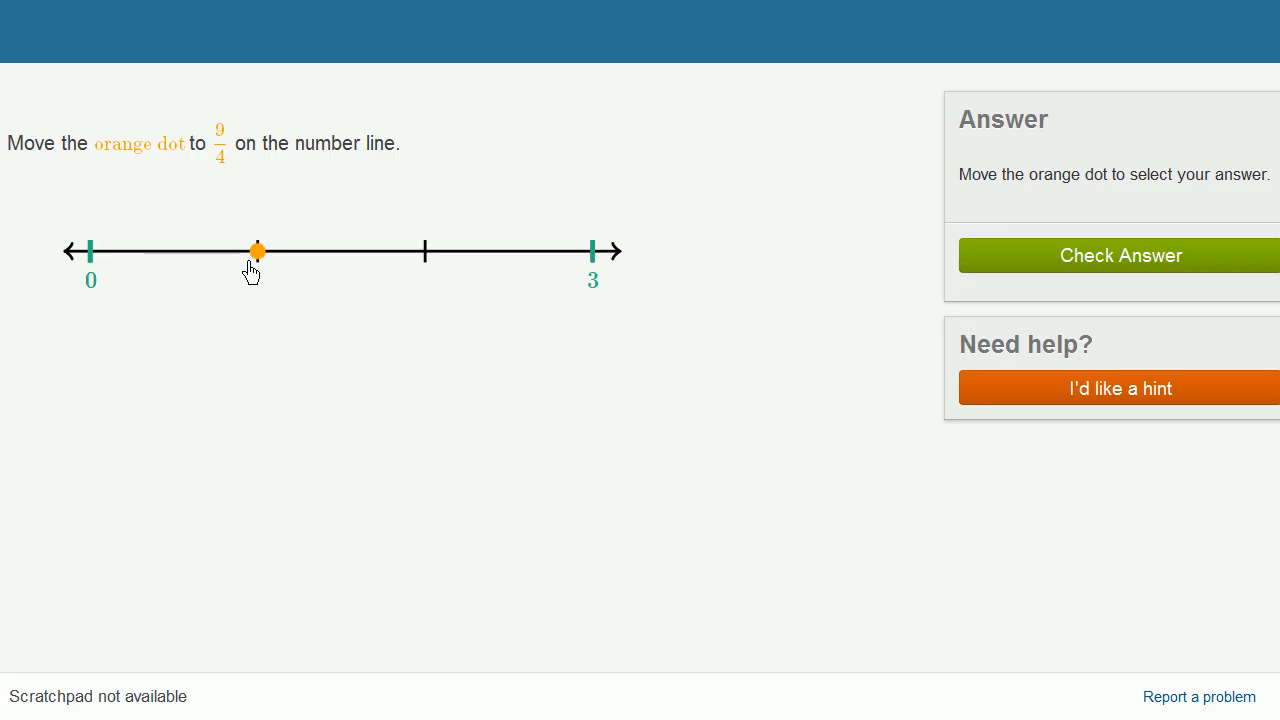
drag(257, 251, 299, 251)
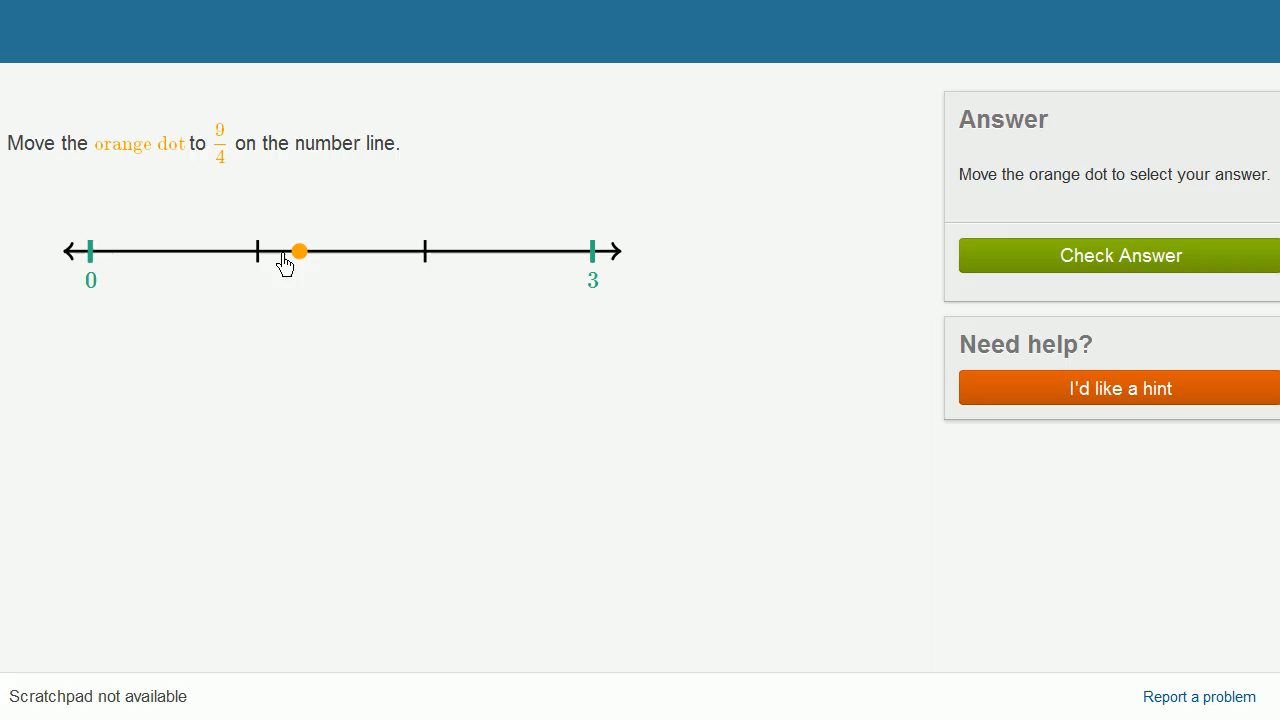
drag(298, 251, 383, 251)
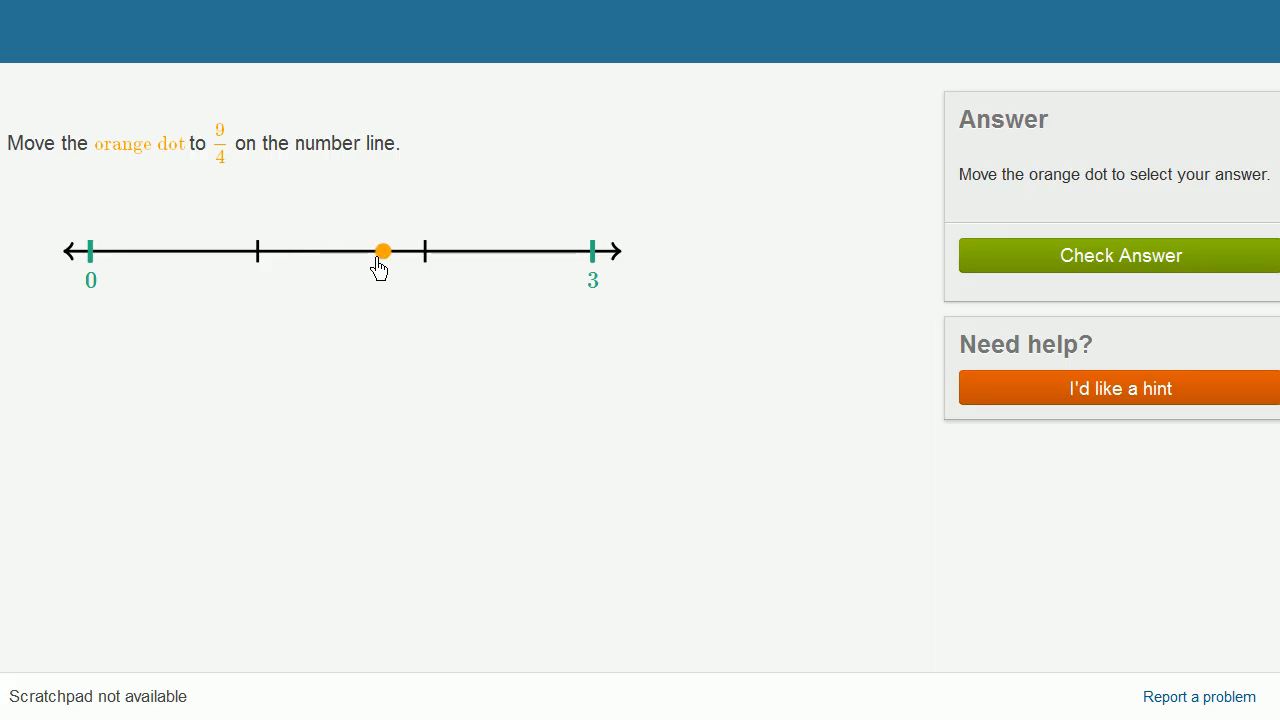
drag(382, 251, 424, 251)
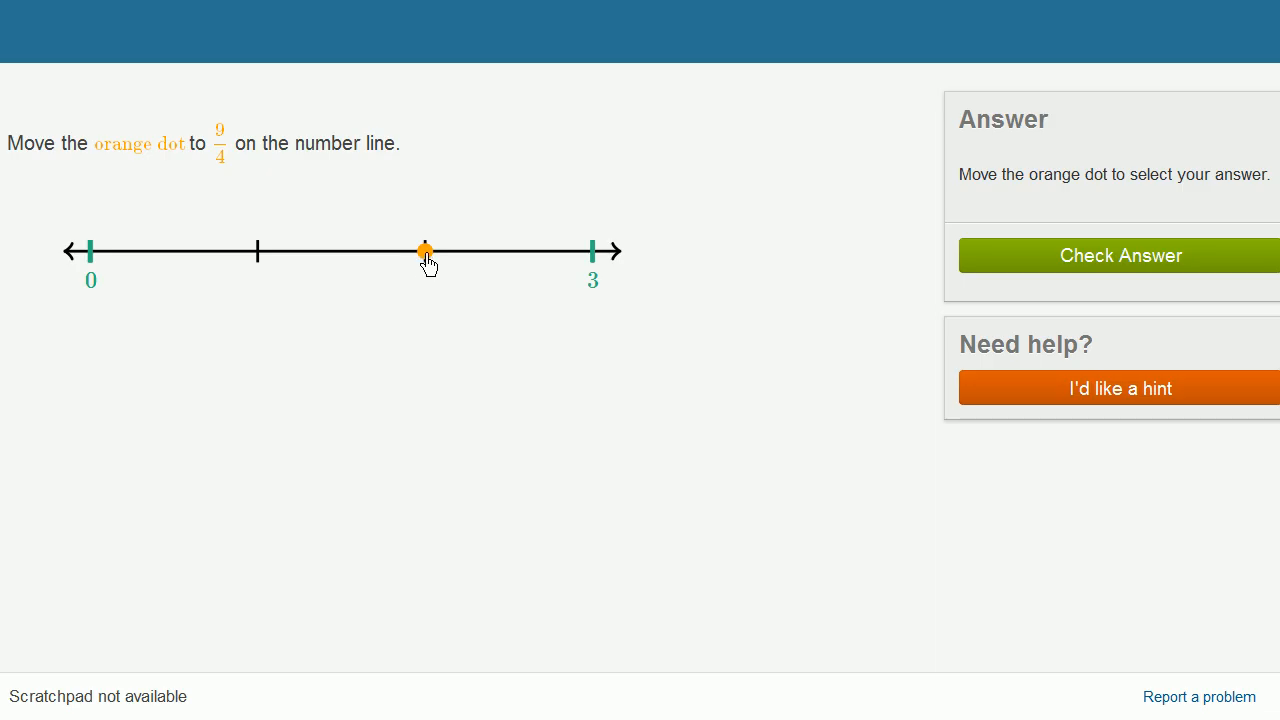
drag(425, 251, 465, 251)
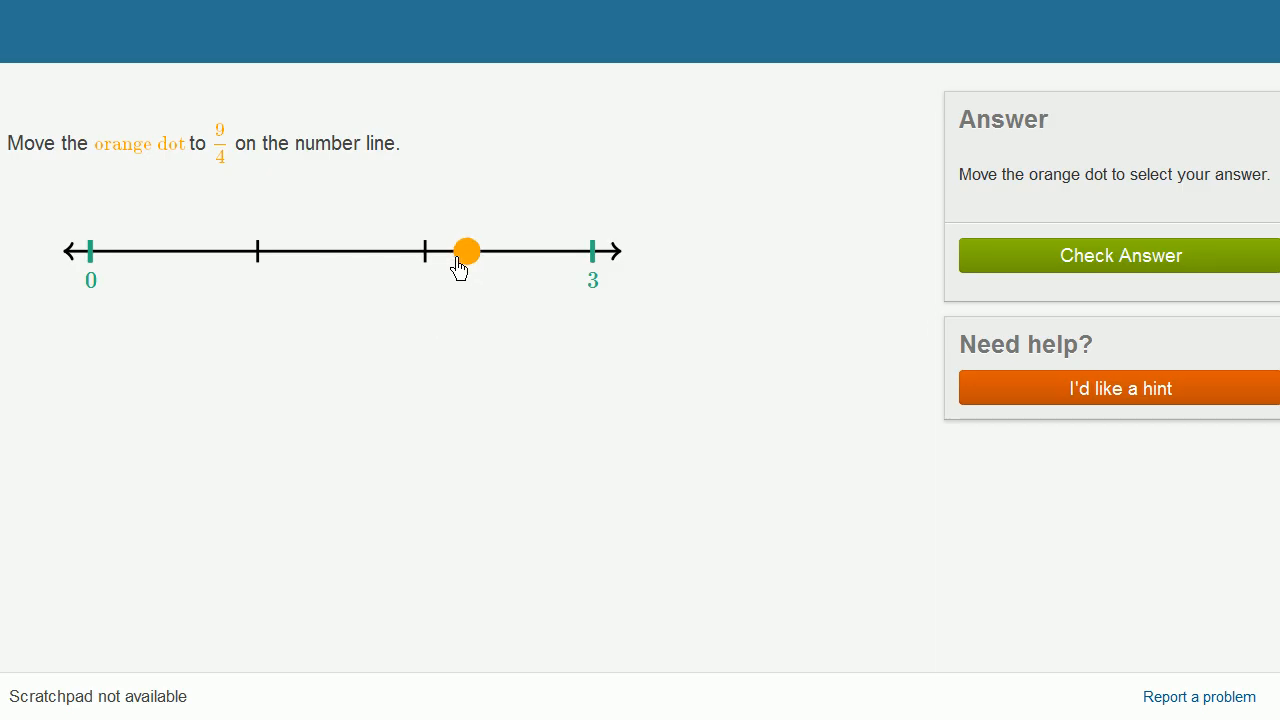
click(1120, 255)
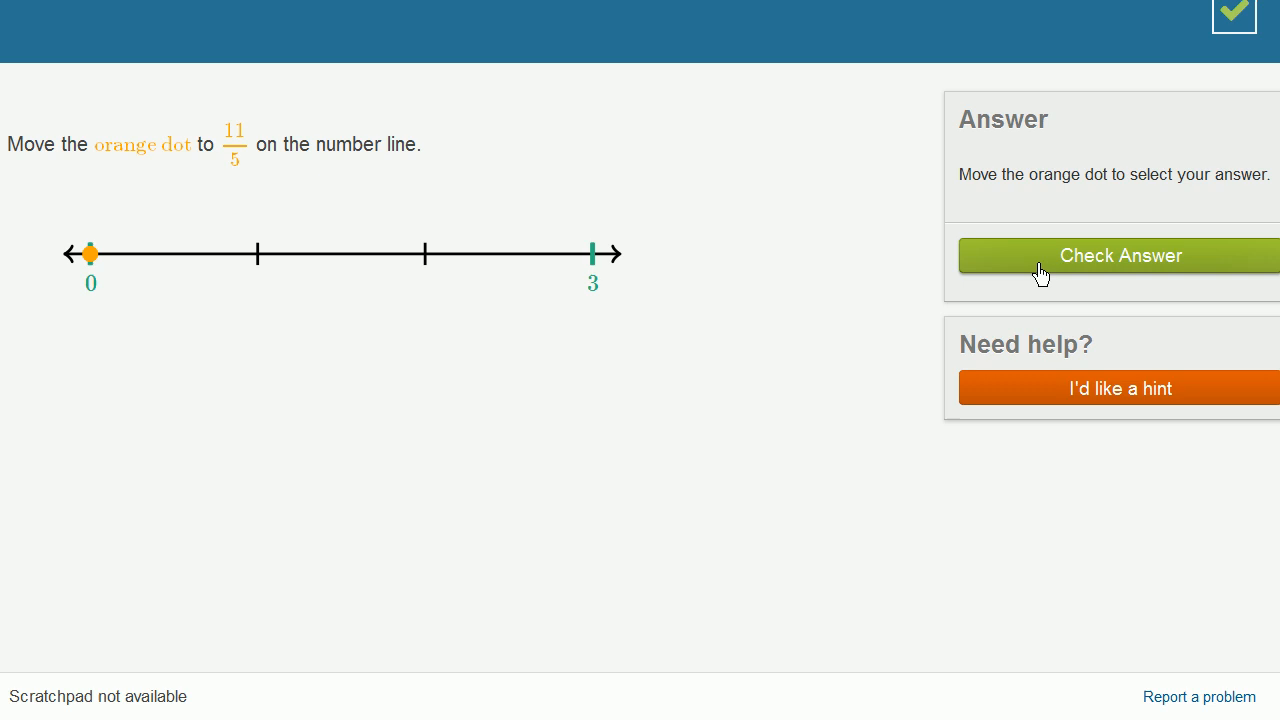
mouse_move(257, 183)
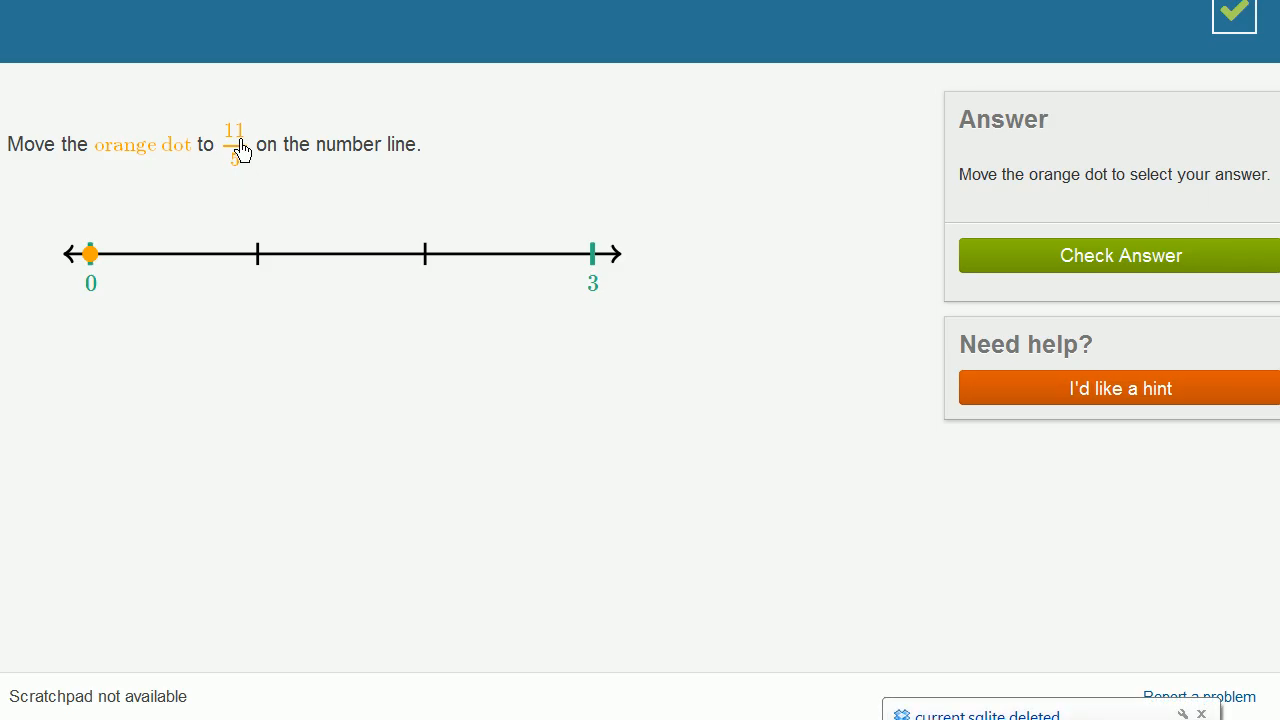
mouse_move(95, 245)
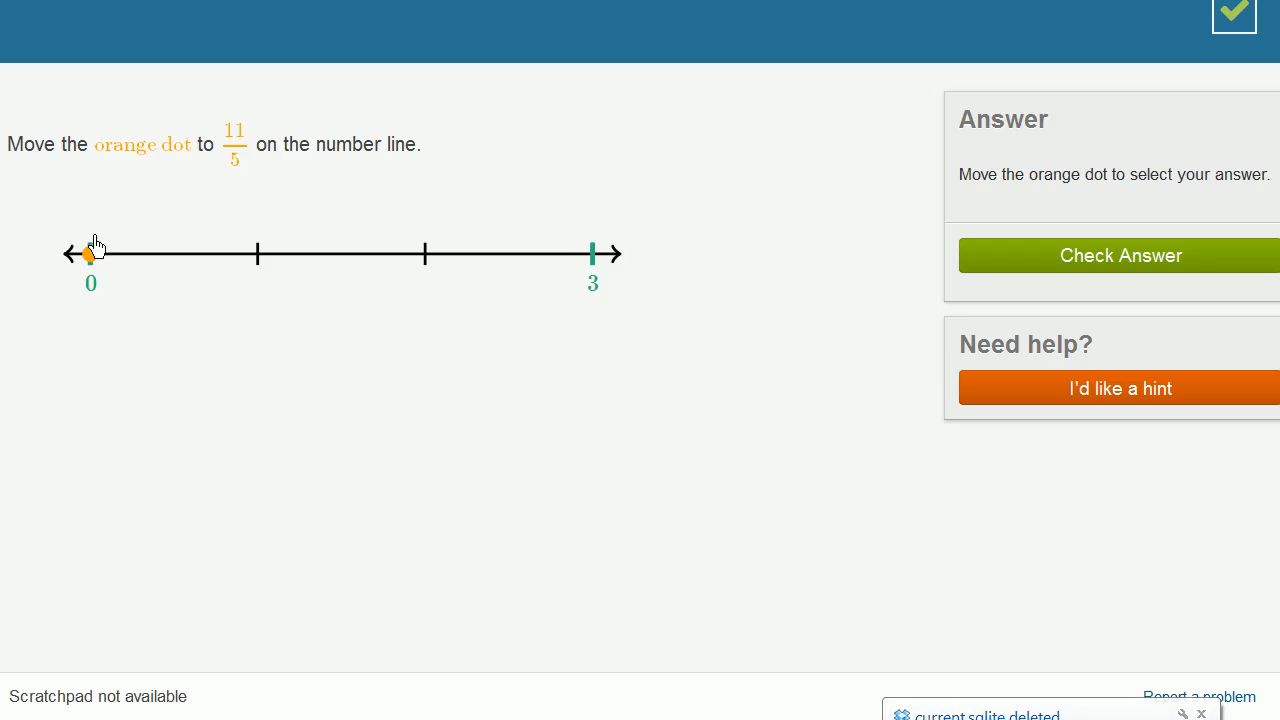
Move the orange dot to 2, nudge it to 11/5, then return it to 0
drag(91, 253, 424, 253)
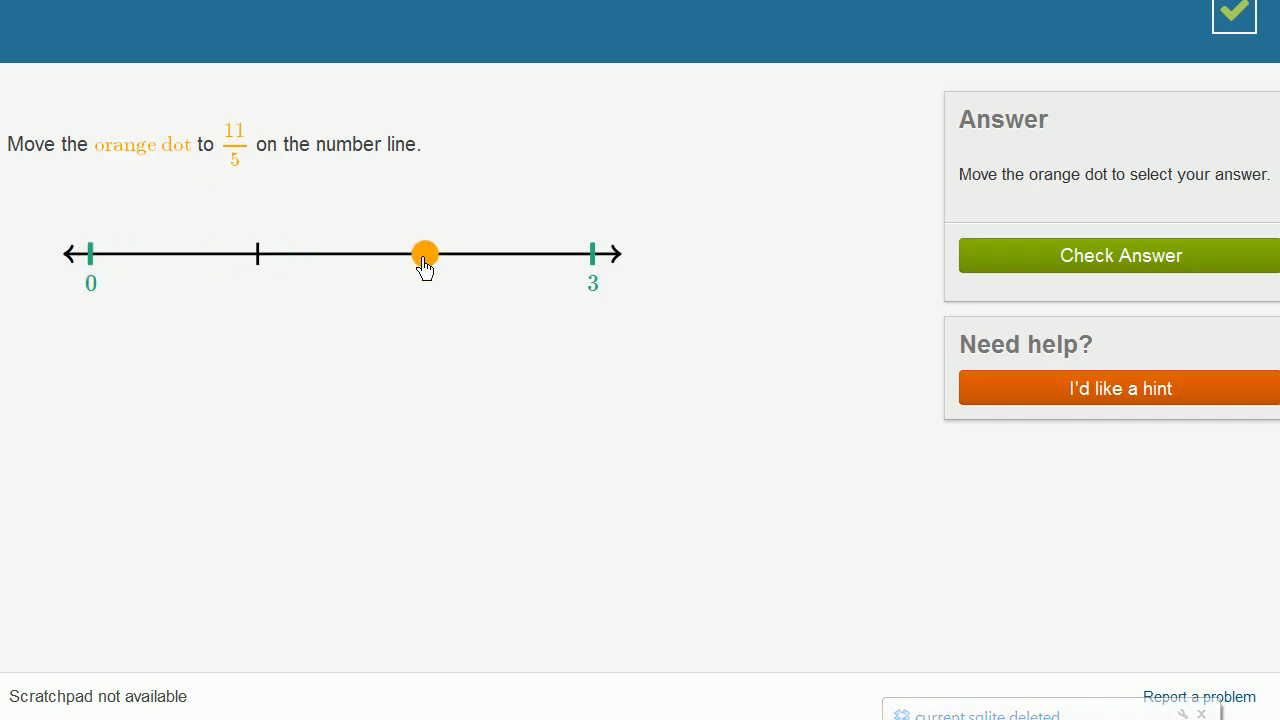
drag(424, 253, 458, 253)
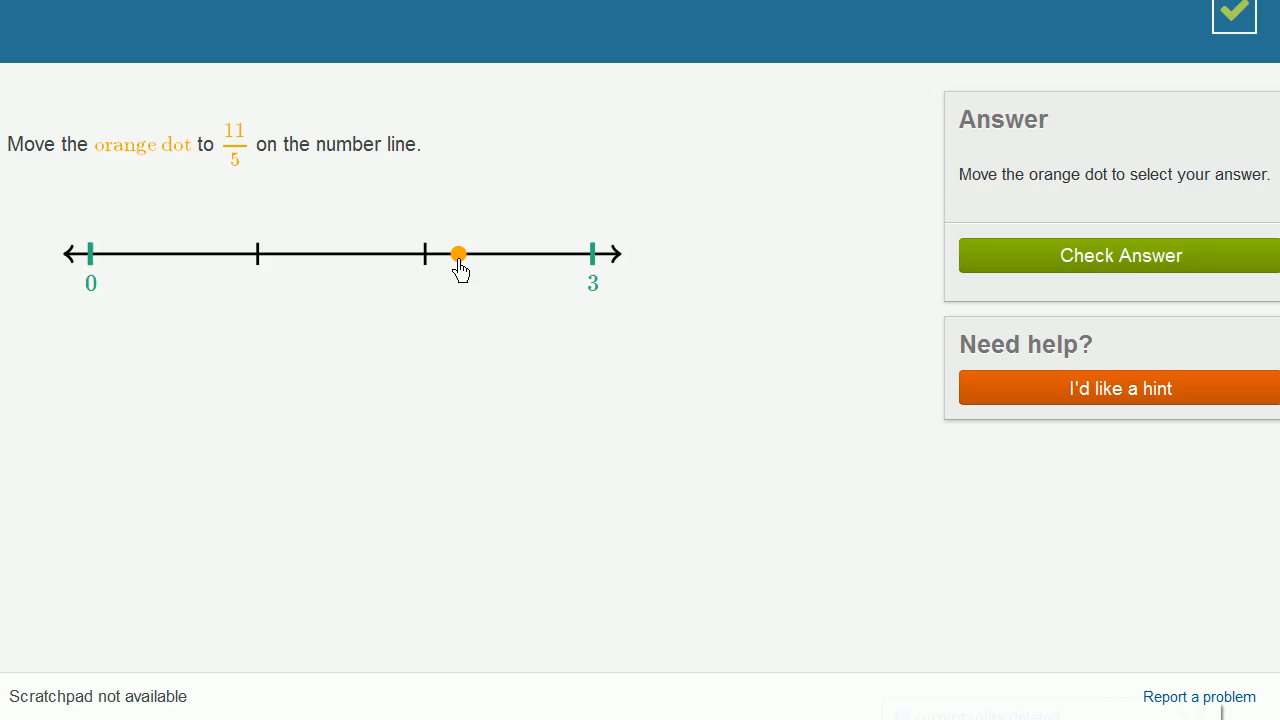
drag(459, 254, 90, 254)
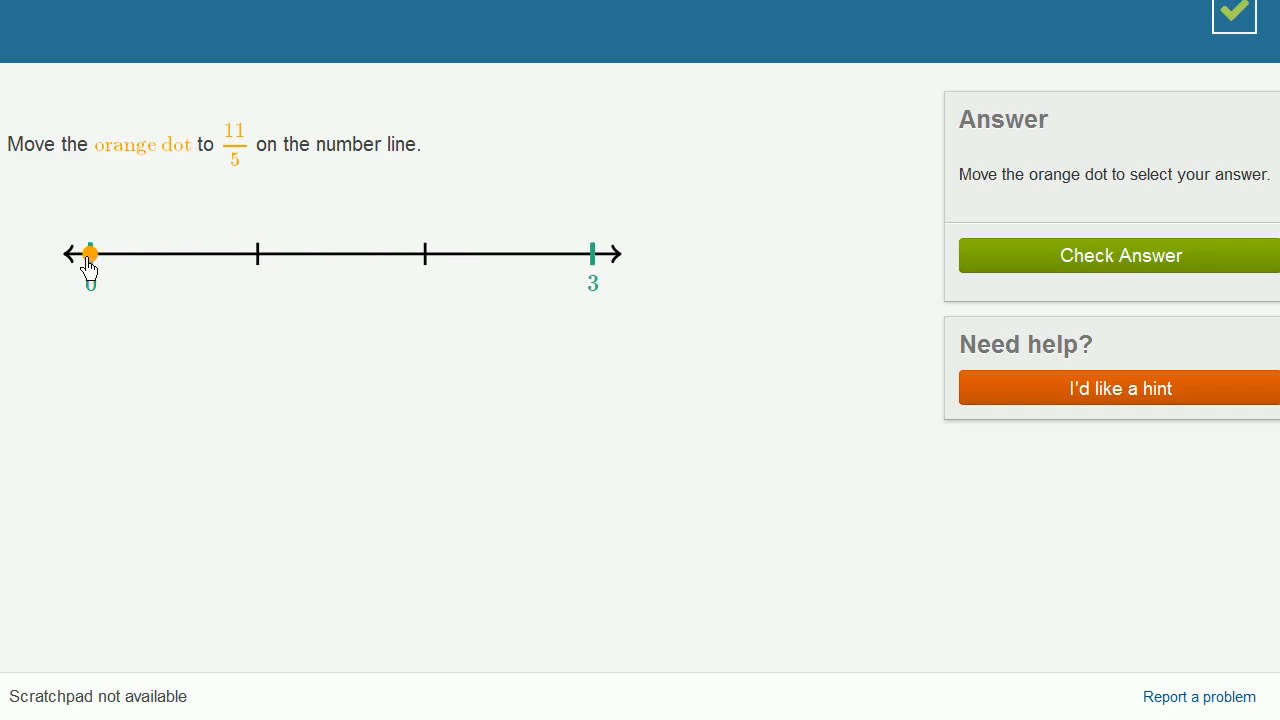
Step the dot through 1/5, 2/5, 4/5, 1, 7/5 and 9/5 to 2
drag(90, 254, 123, 254)
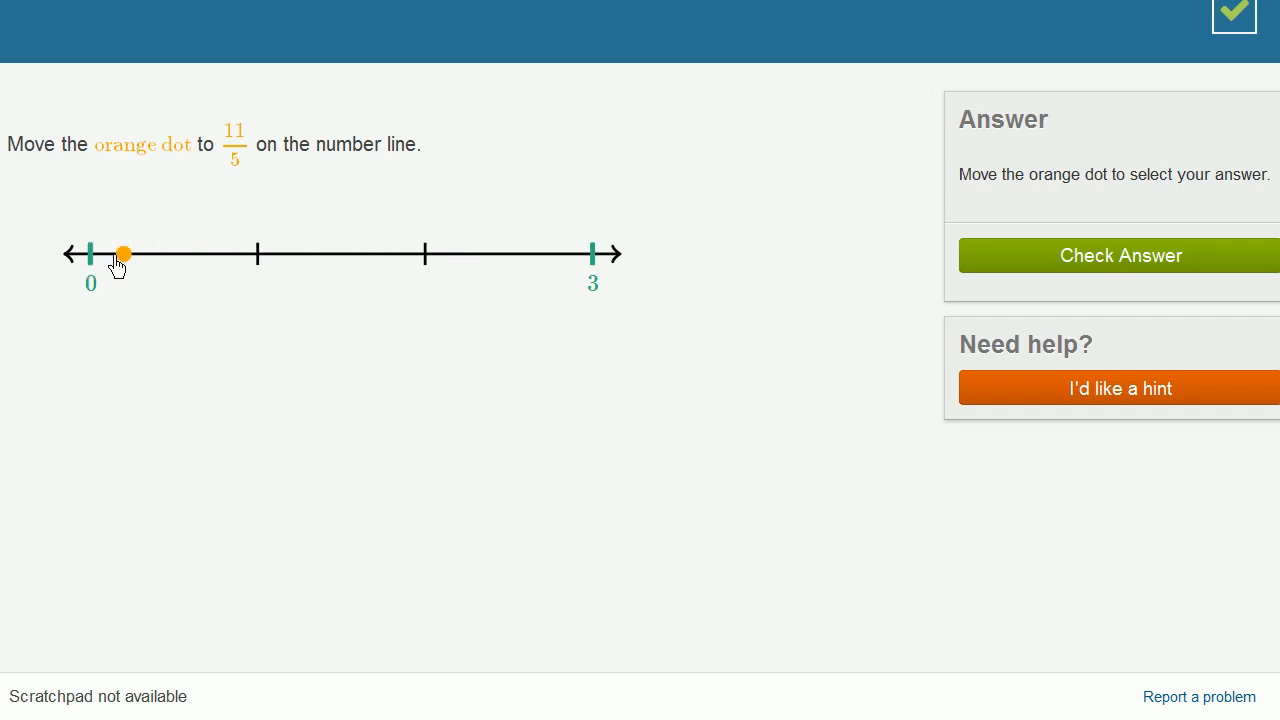
drag(123, 253, 157, 253)
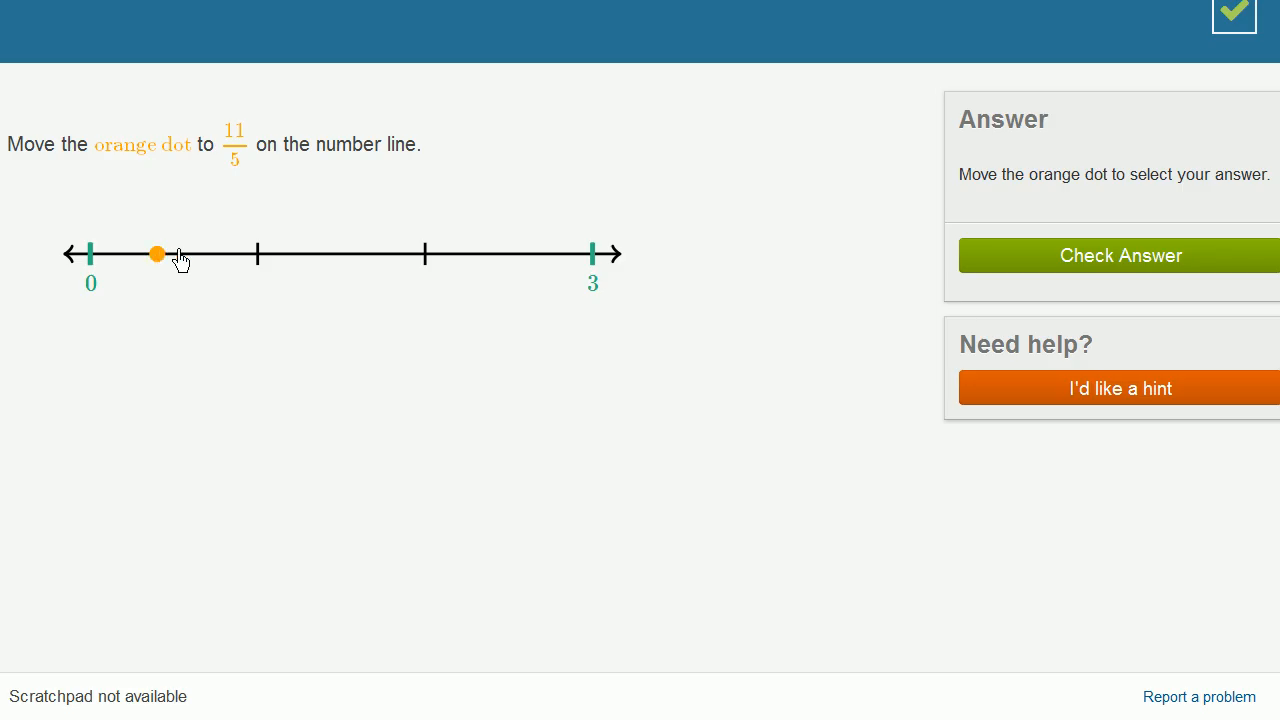
drag(157, 254, 224, 254)
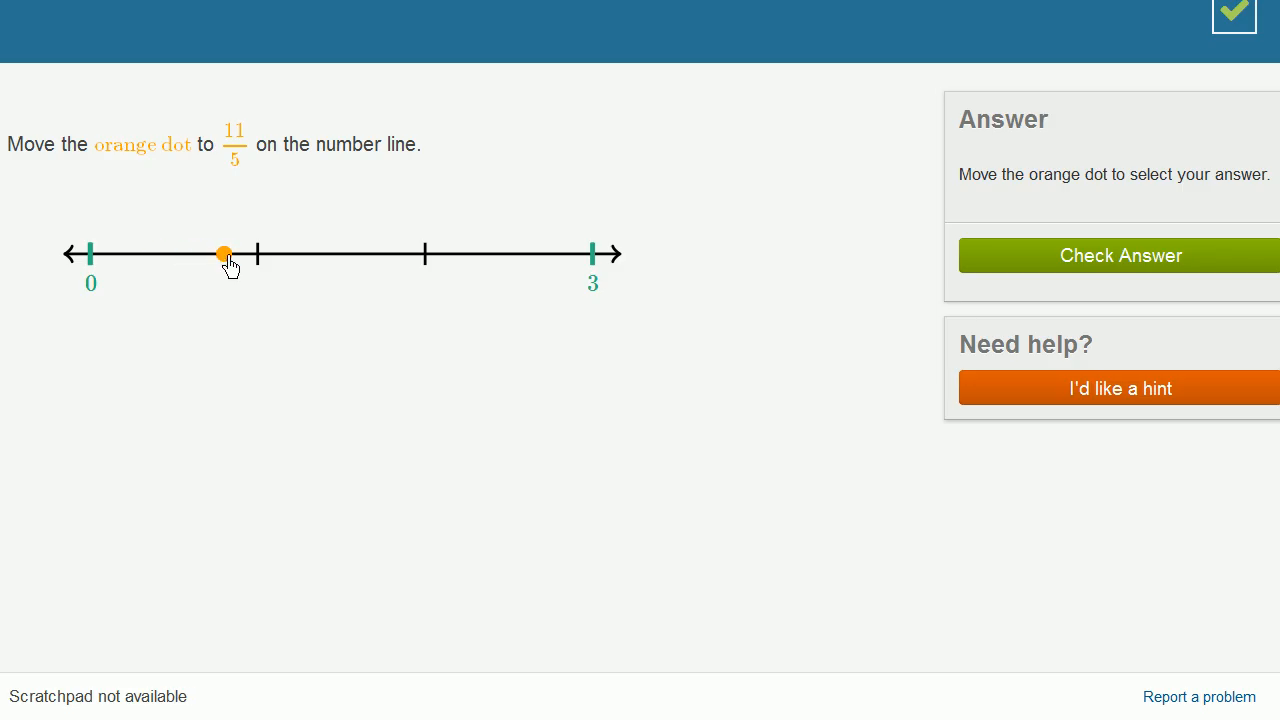
drag(224, 254, 257, 254)
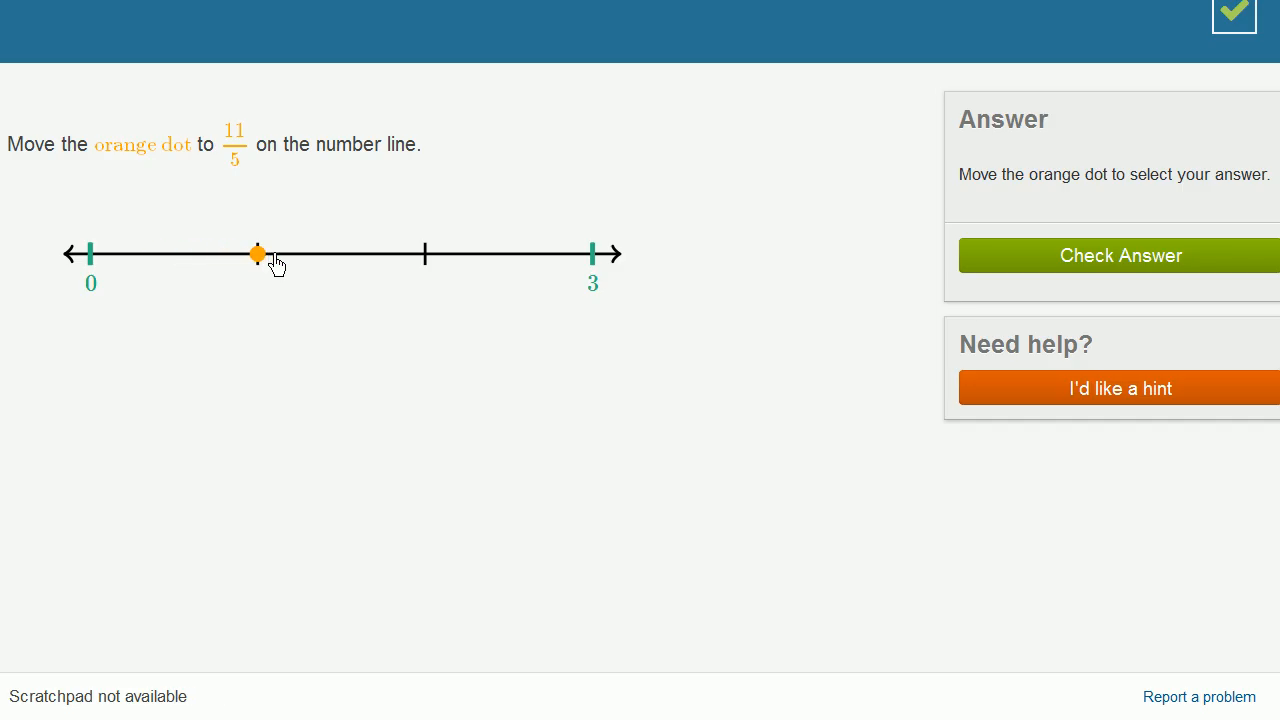
drag(257, 253, 324, 253)
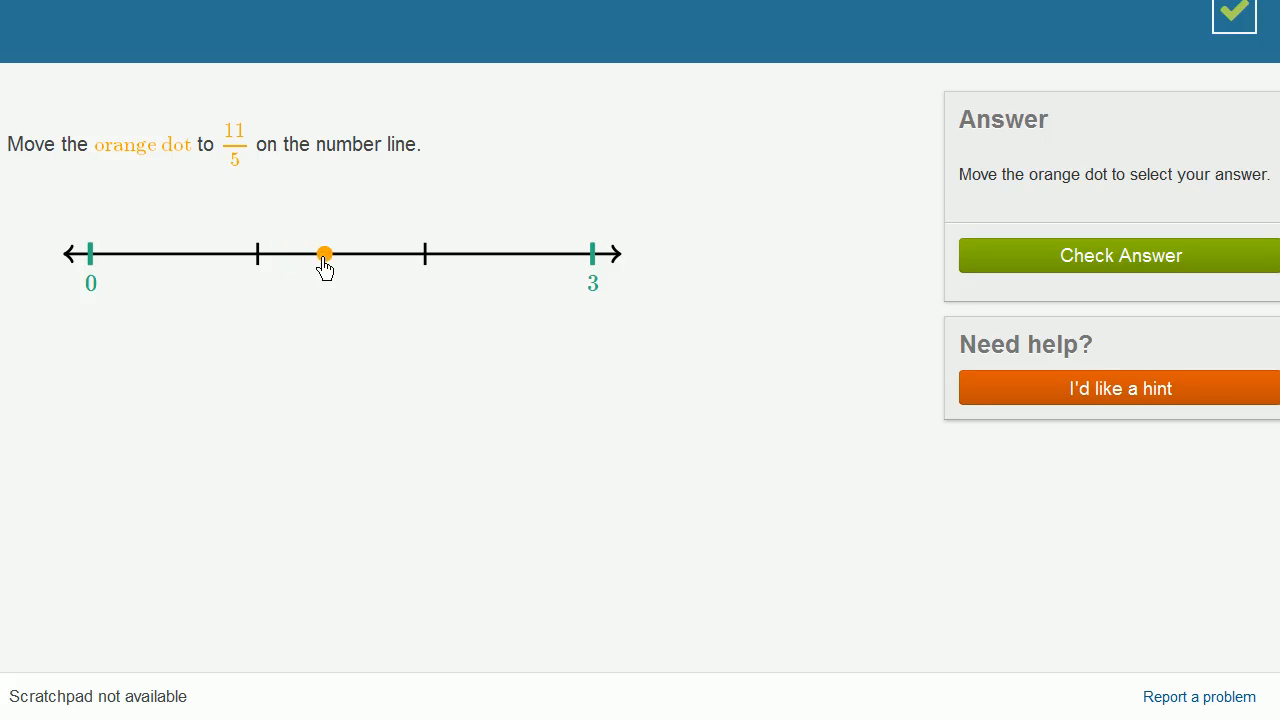
drag(324, 253, 392, 253)
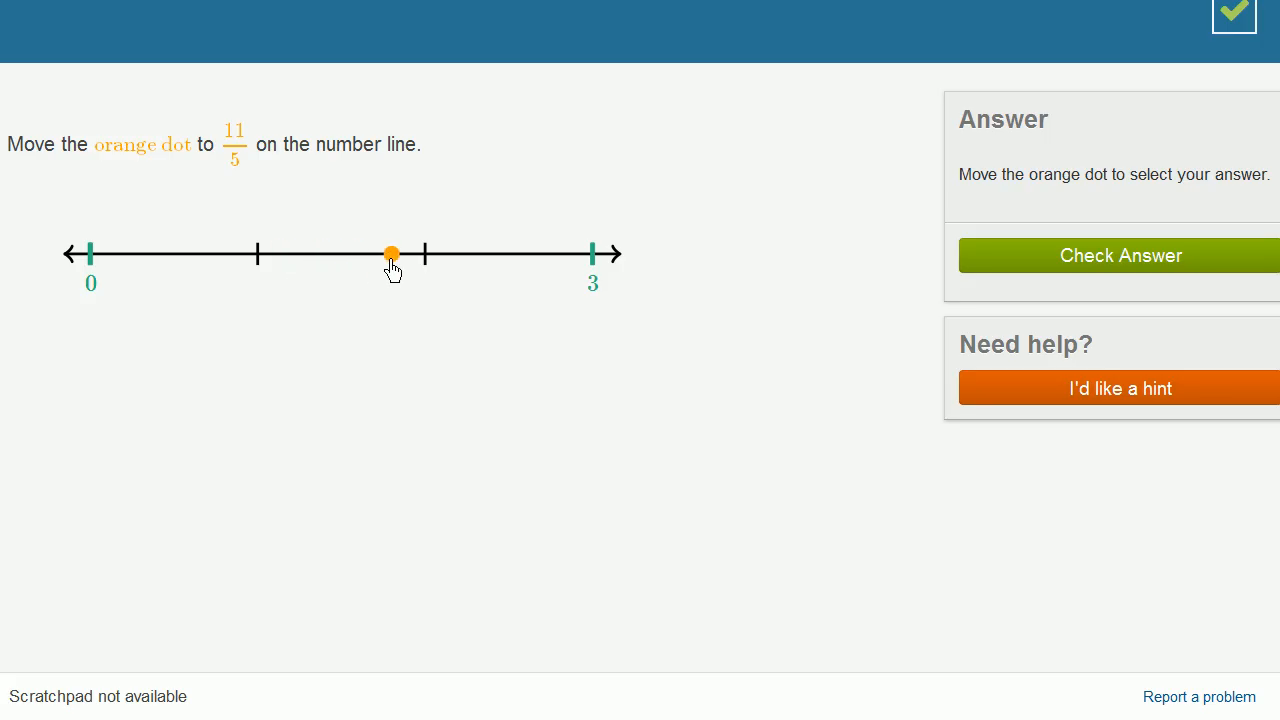
drag(391, 253, 424, 253)
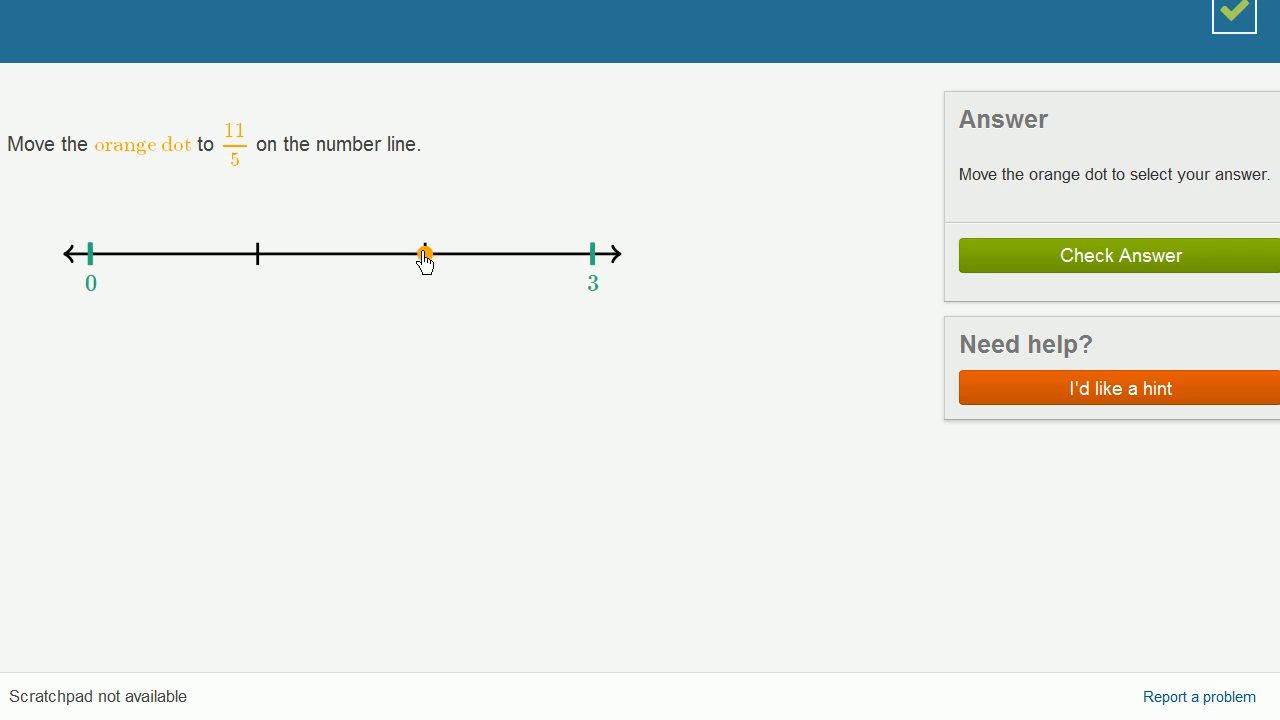
Place the dot at 11/5, submit it, and continue to the next question
drag(425, 253, 458, 253)
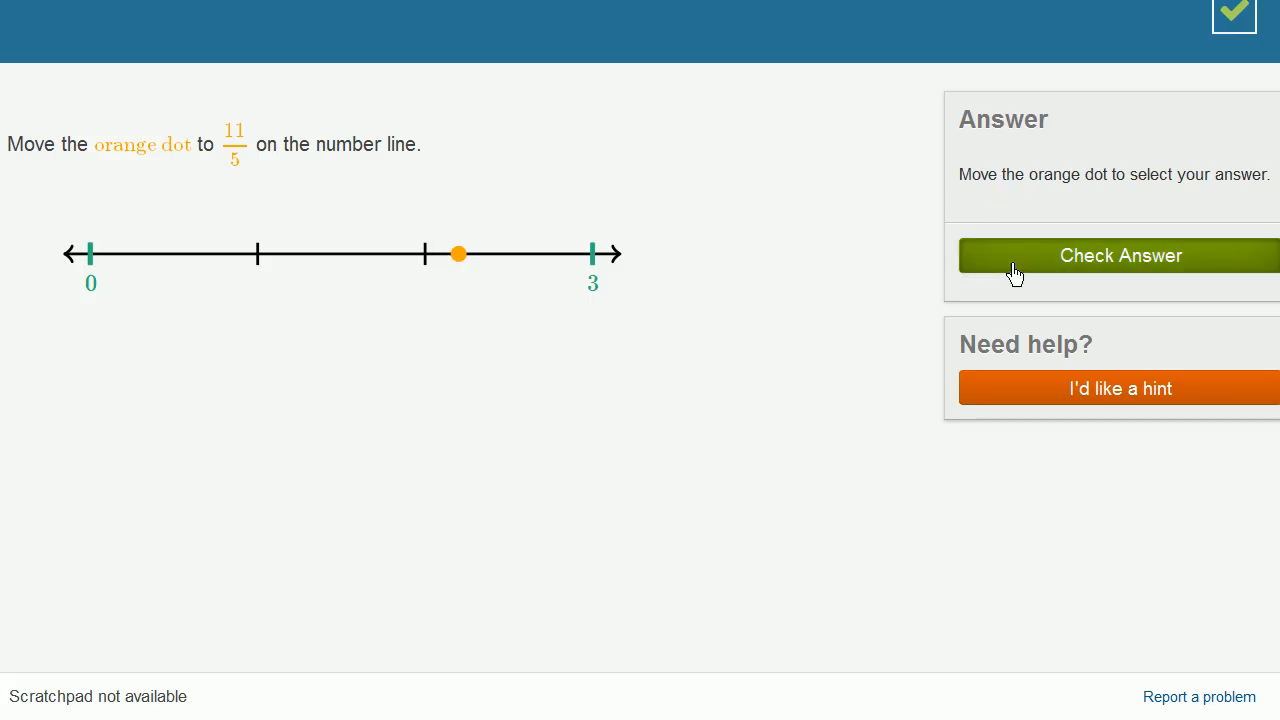
click(1119, 255)
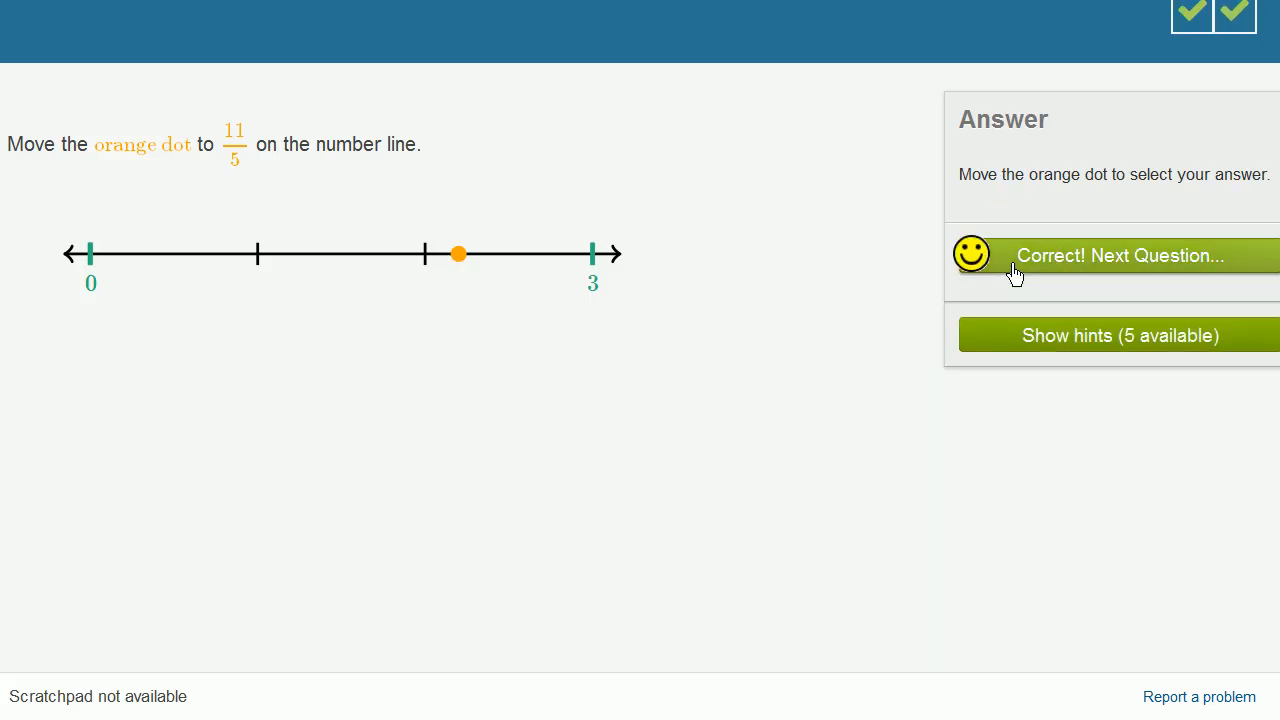
click(1115, 255)
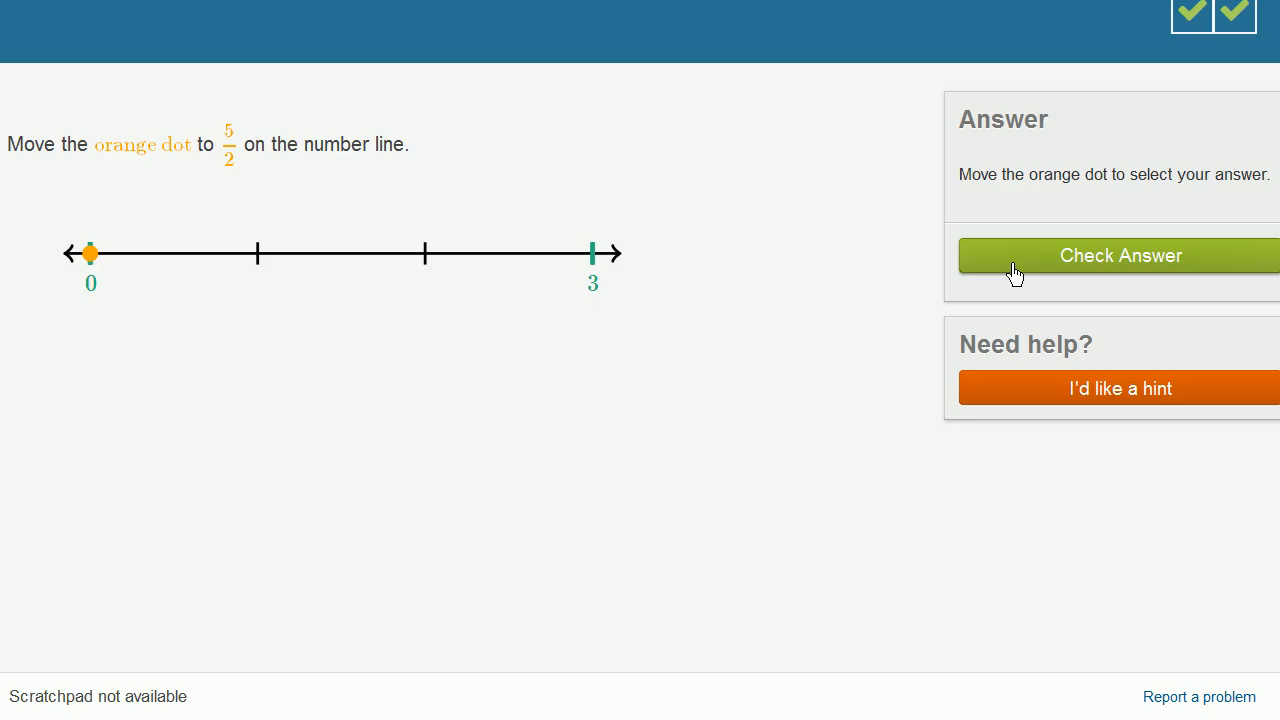
mouse_move(223, 180)
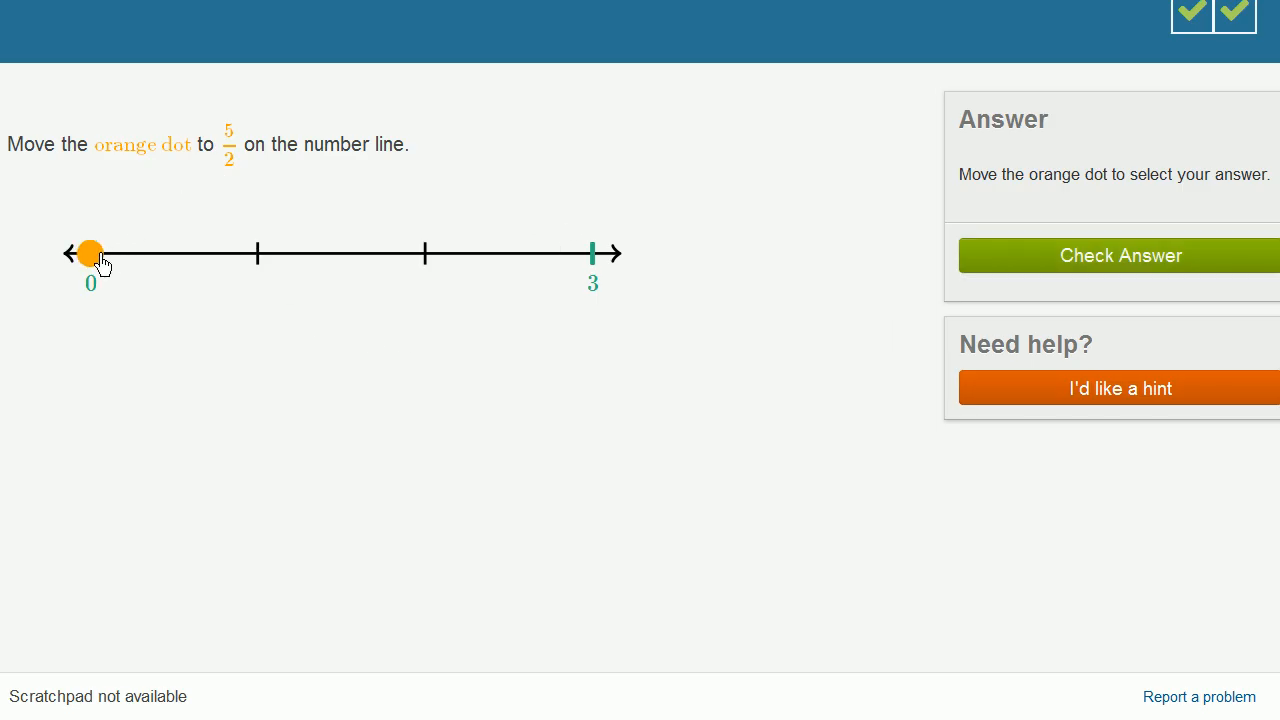
Move the orange dot through 1, 1½ and 2 to rest at 5/2
drag(91, 253, 257, 253)
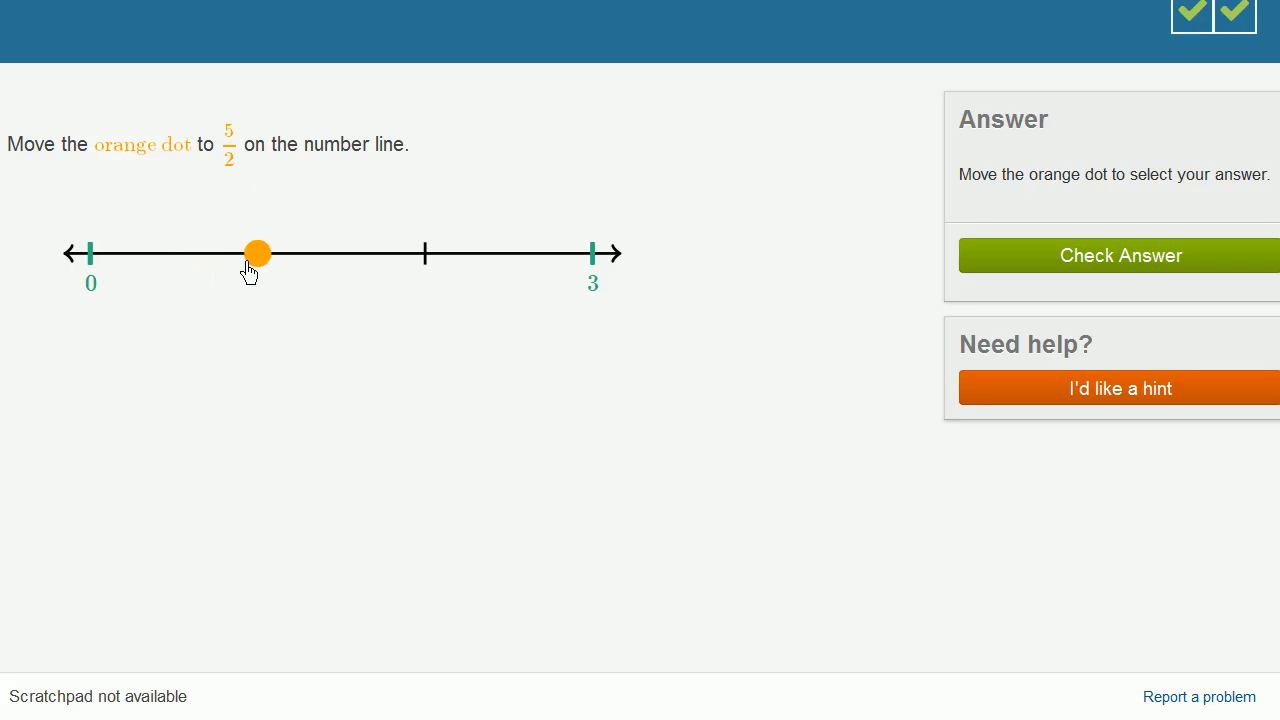
drag(257, 253, 341, 253)
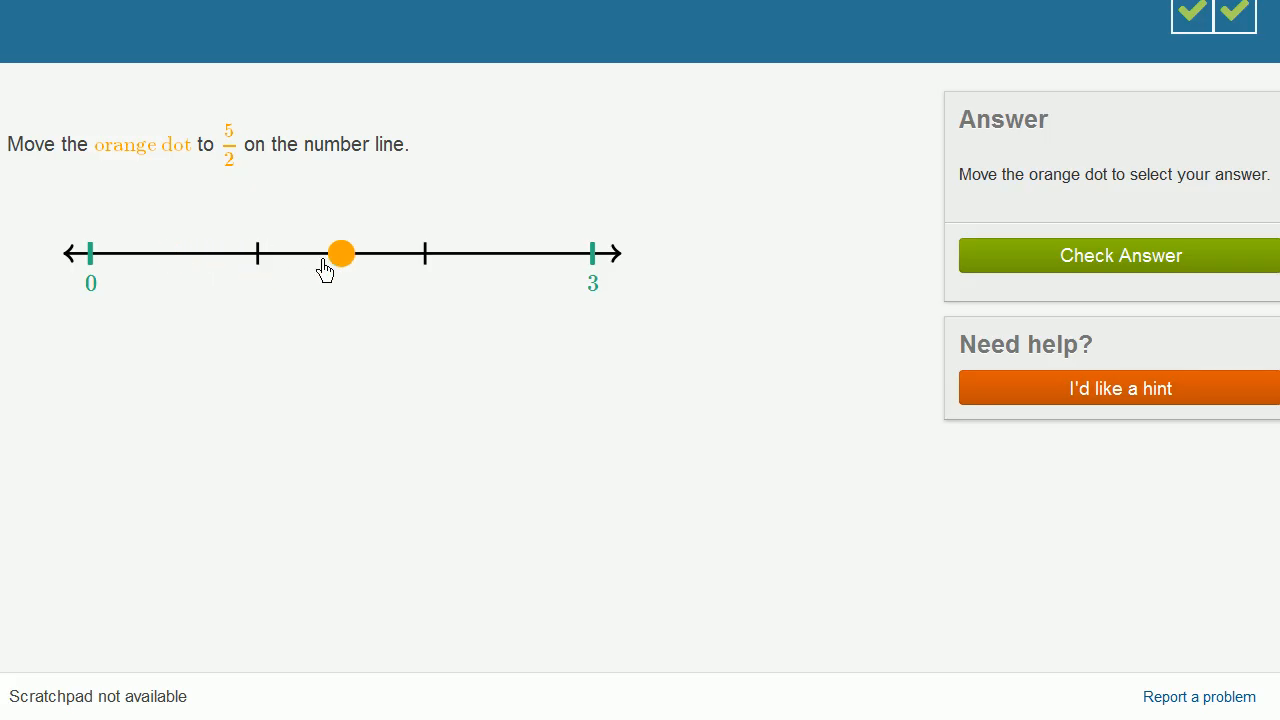
drag(341, 253, 424, 253)
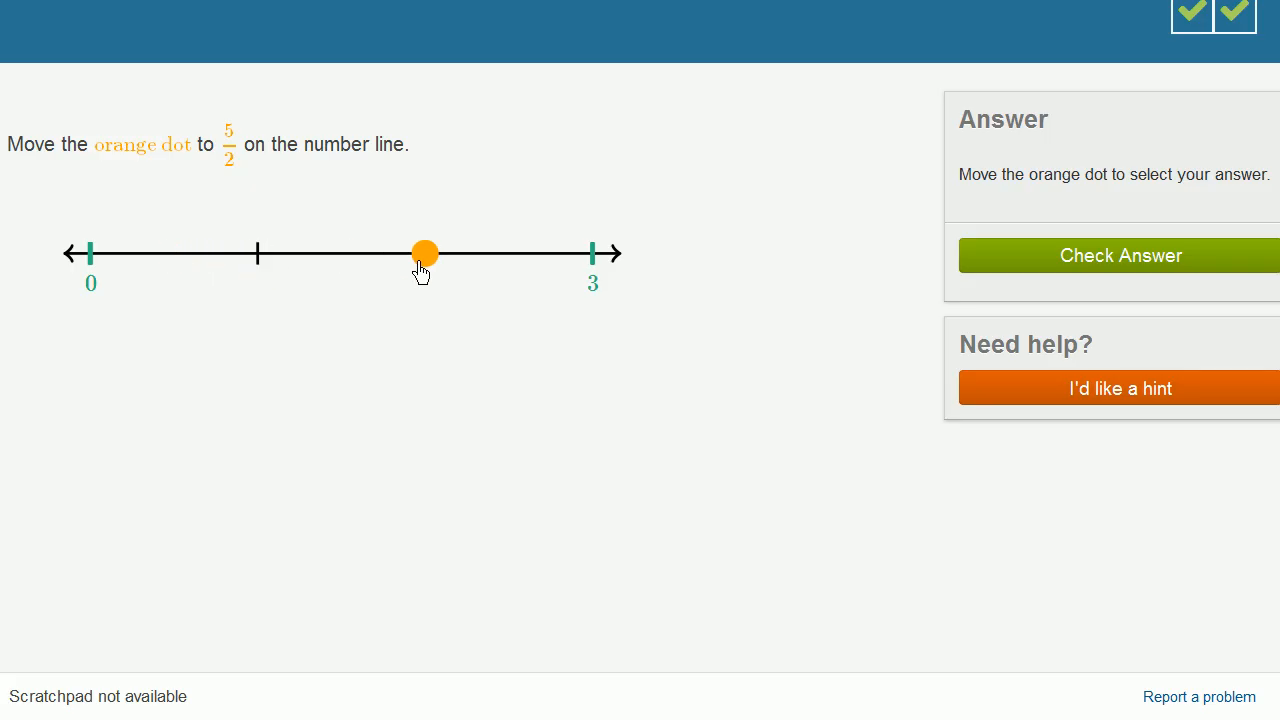
drag(424, 253, 508, 253)
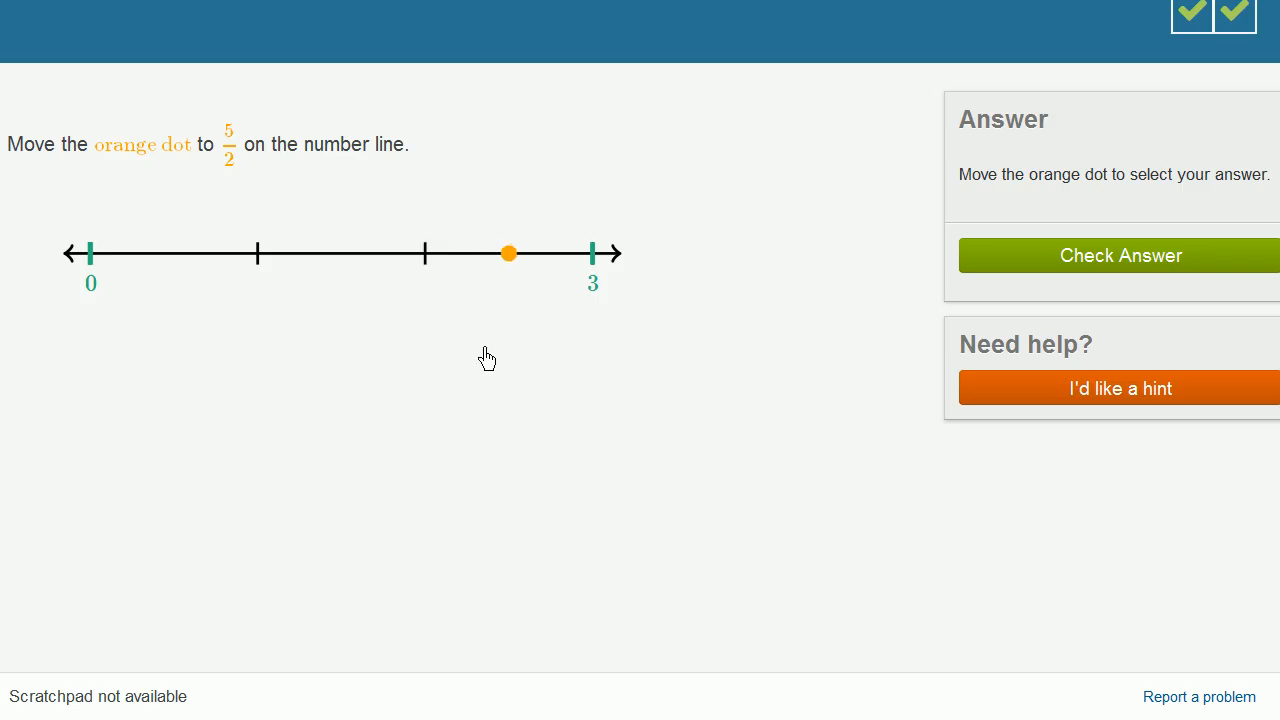
mouse_move(235, 175)
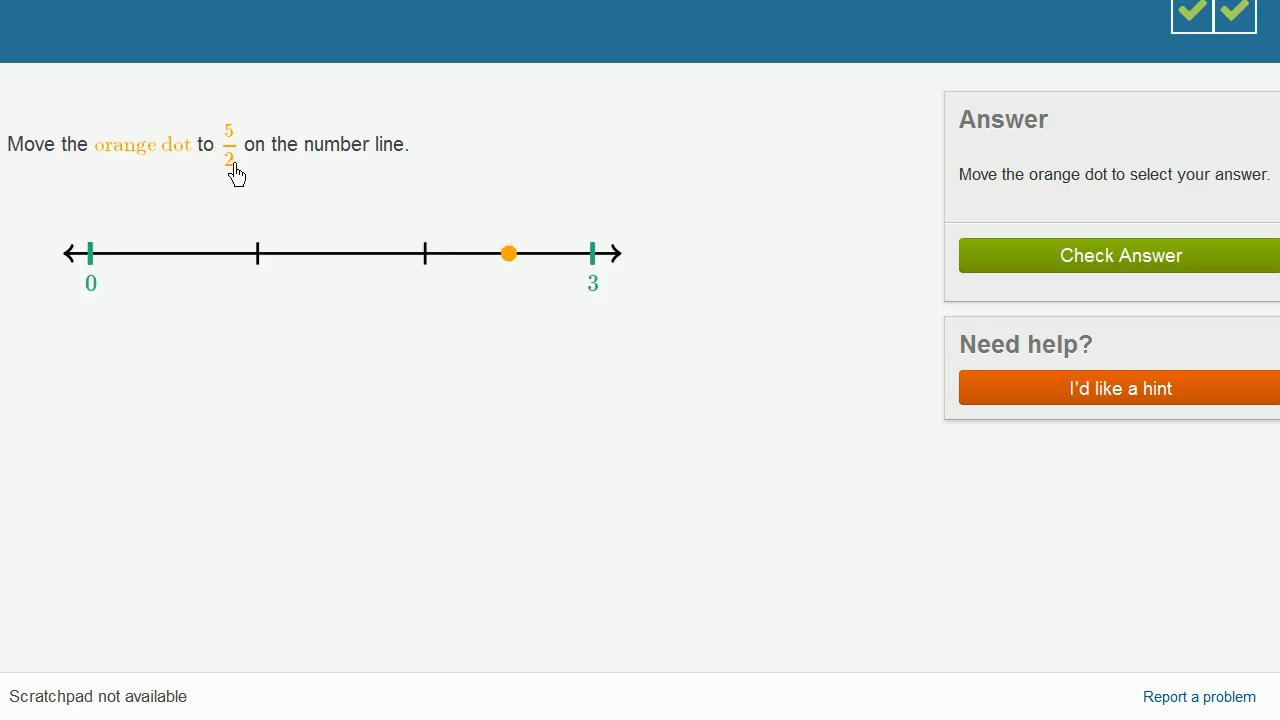